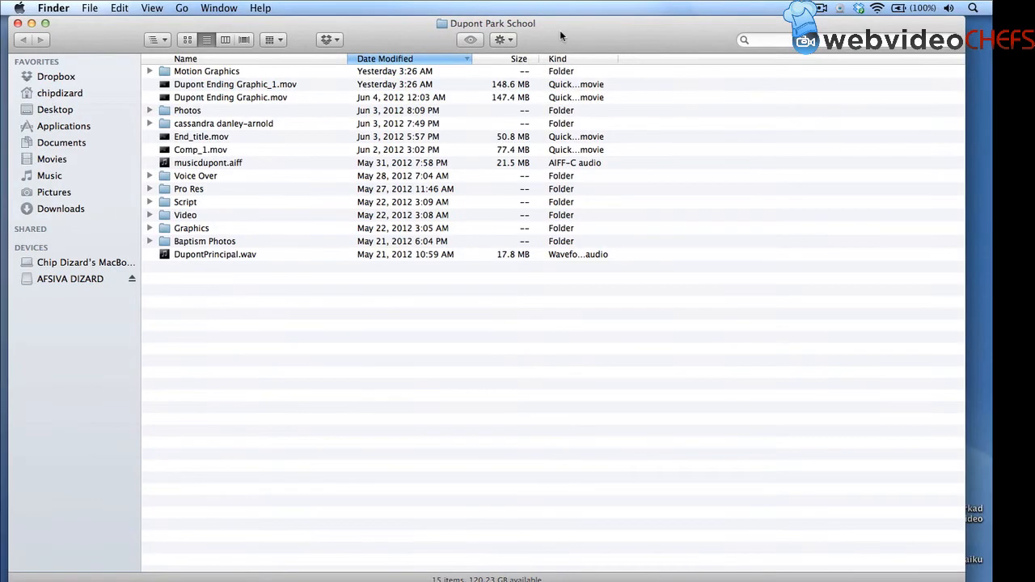
mouse_move(755, 394)
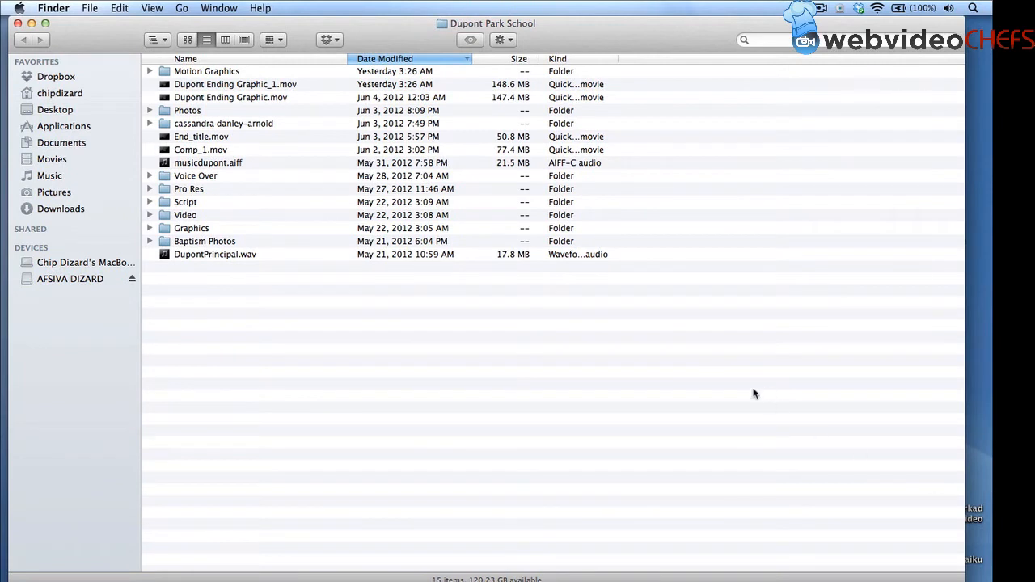
mouse_move(232, 137)
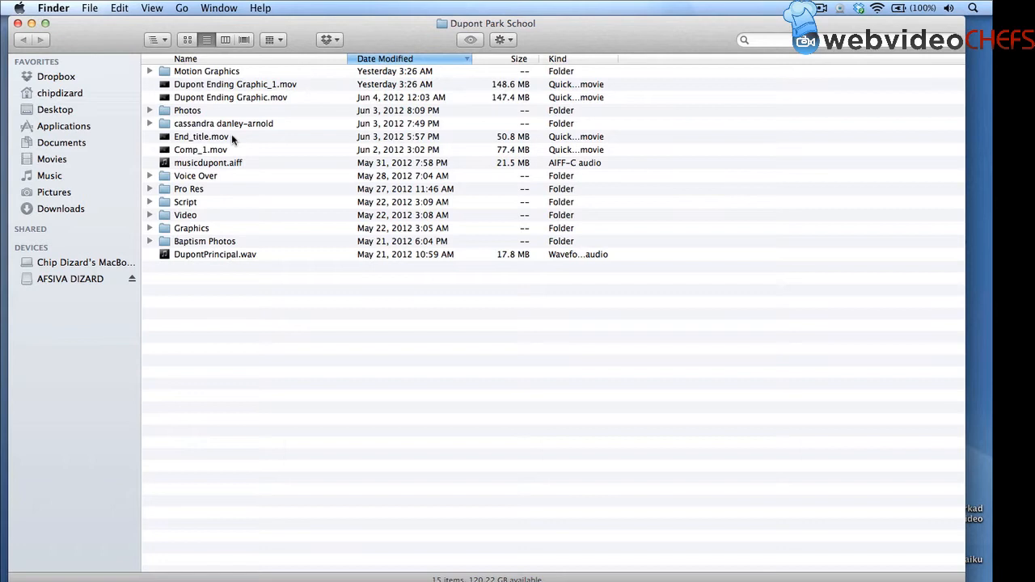
mouse_move(208, 97)
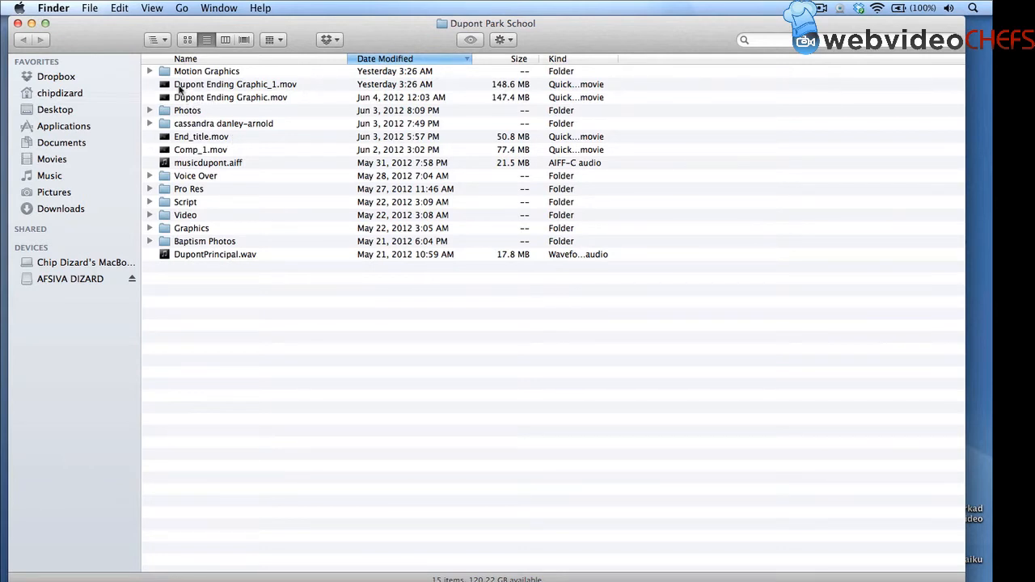
Browse the Event Library folders, then show all 169 clips of the Dupont Park School event.
click(150, 72)
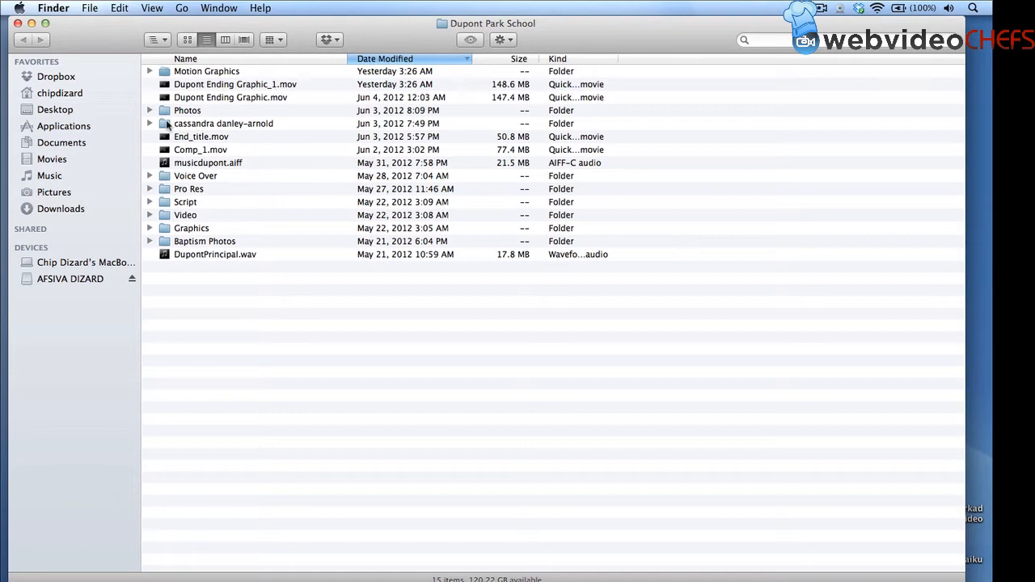
mouse_move(181, 149)
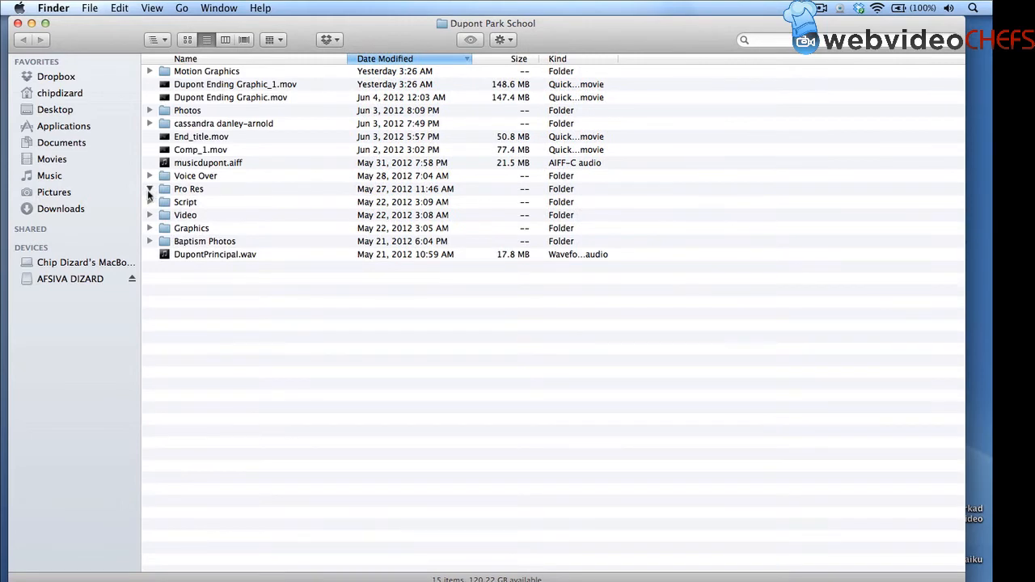
click(150, 189)
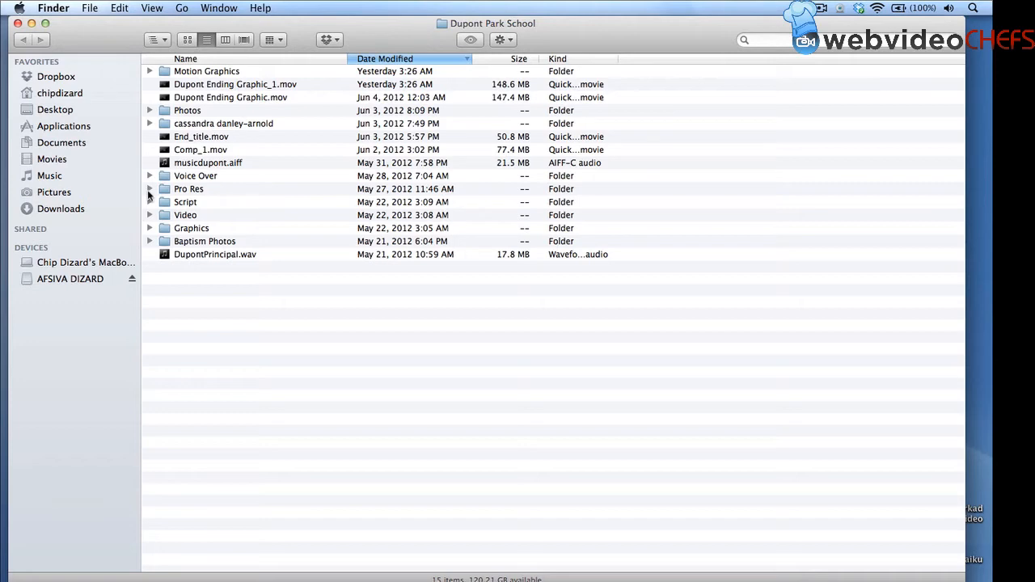
click(149, 215)
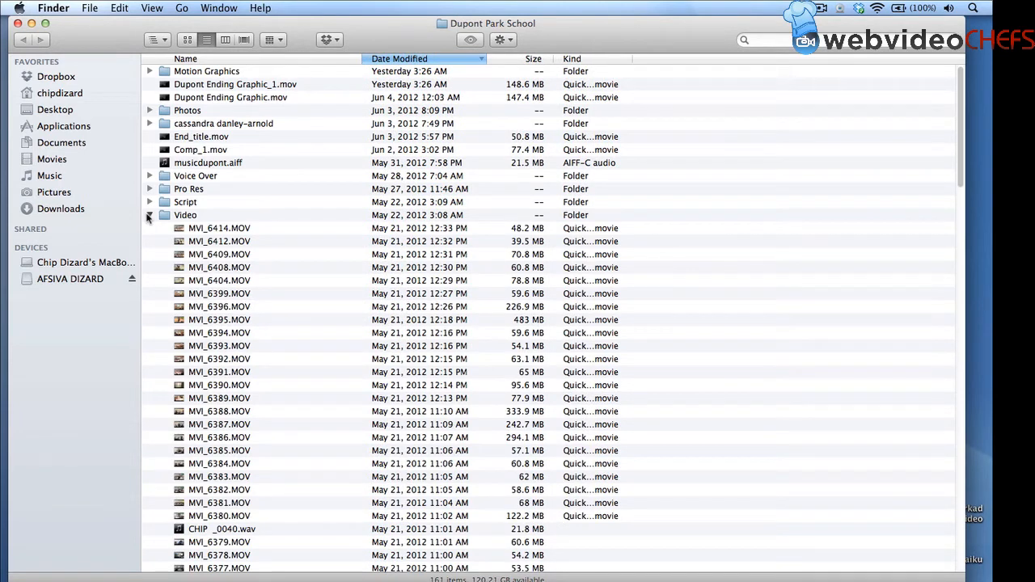
click(149, 215)
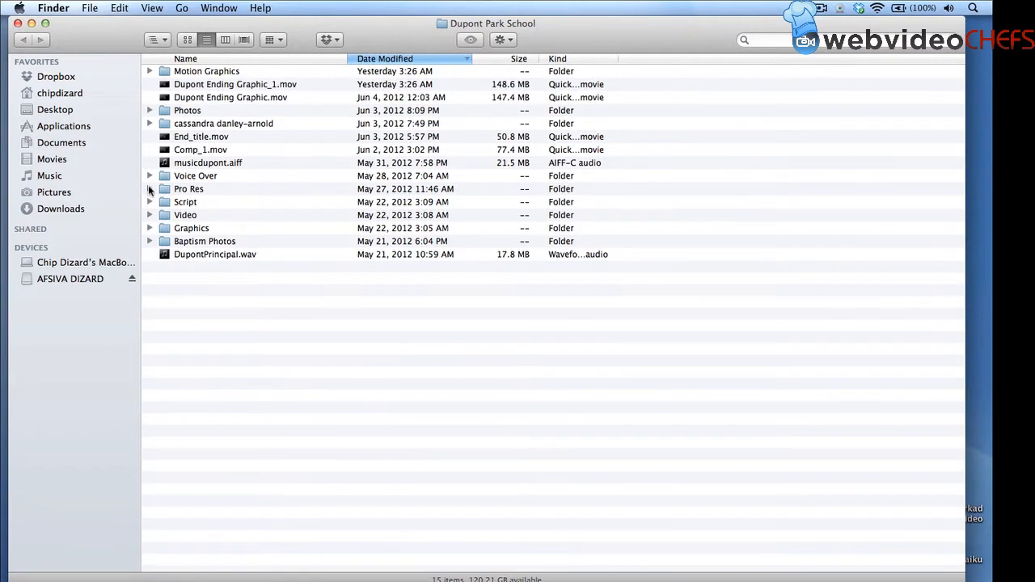
mouse_move(149, 241)
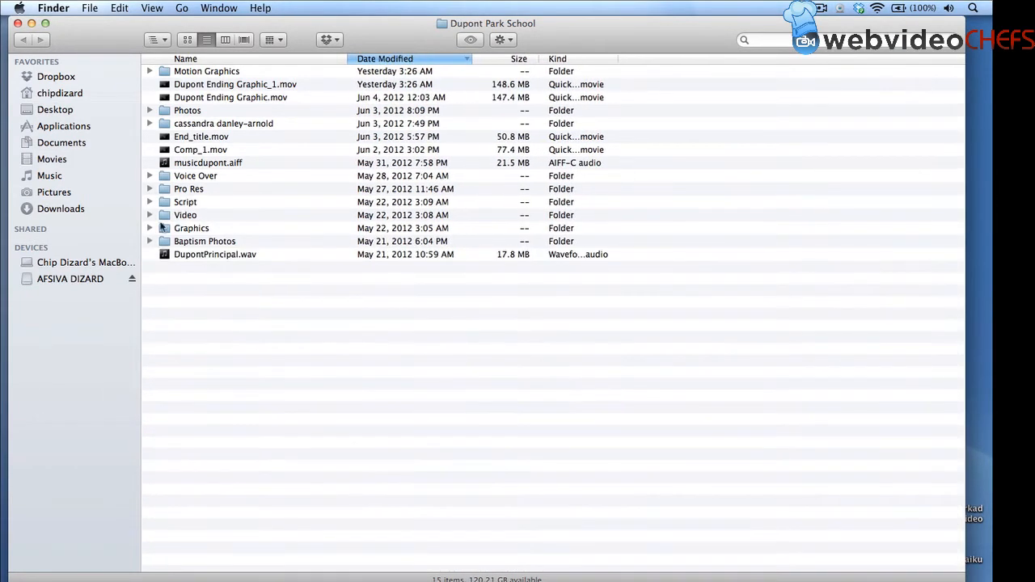
click(149, 202)
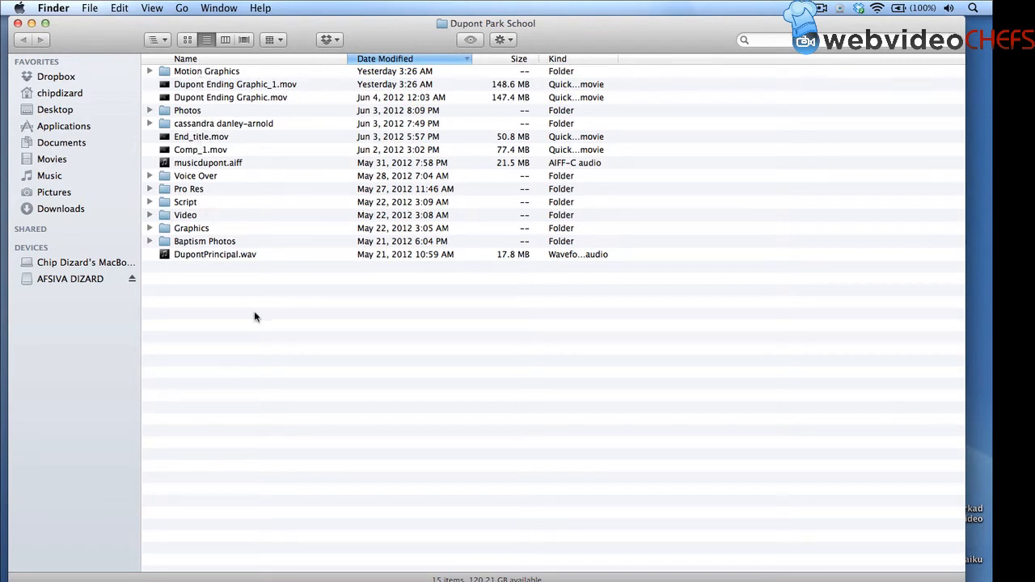
mouse_move(253, 402)
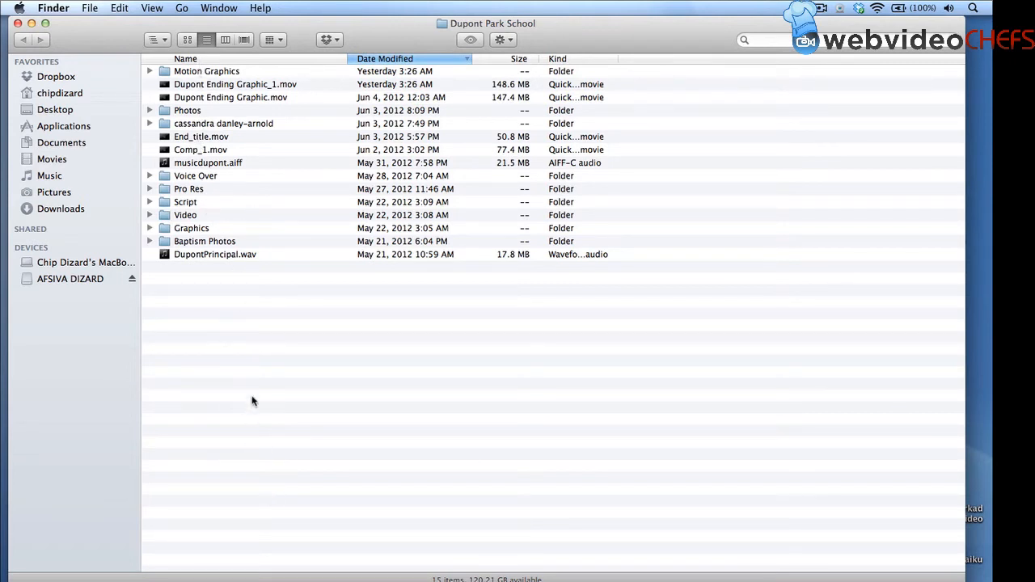
mouse_move(222, 95)
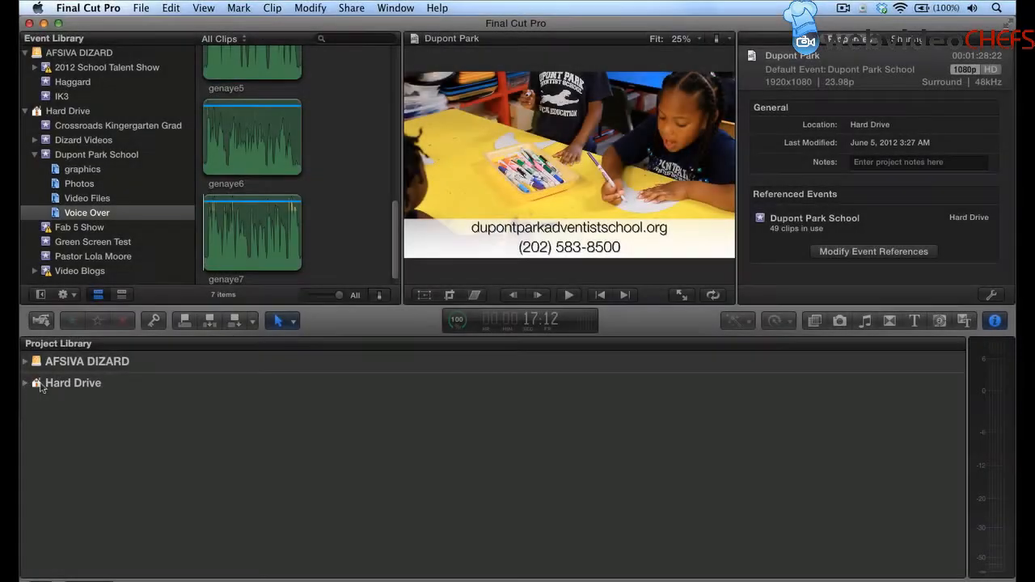
mouse_move(282, 321)
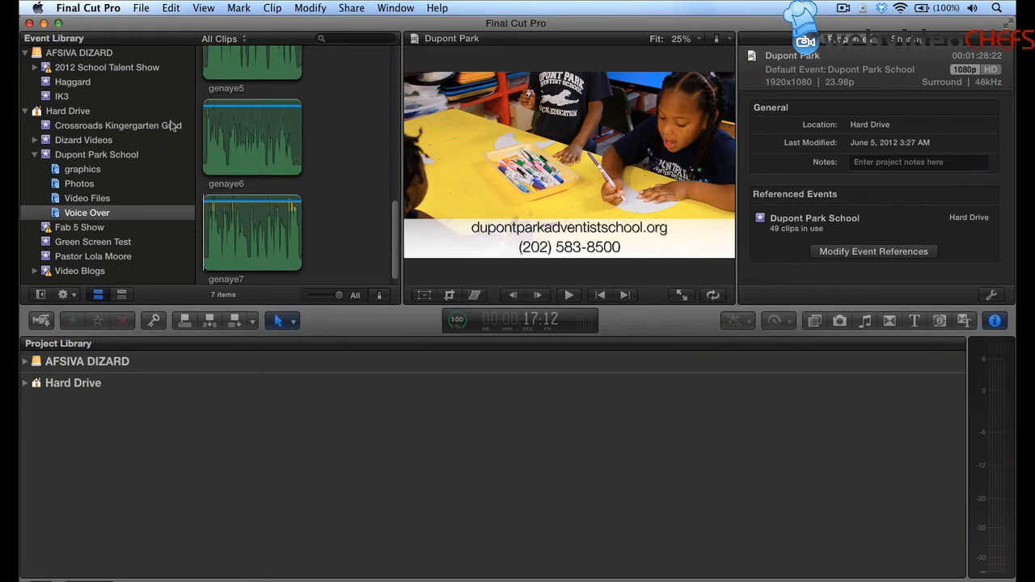
mouse_move(57, 115)
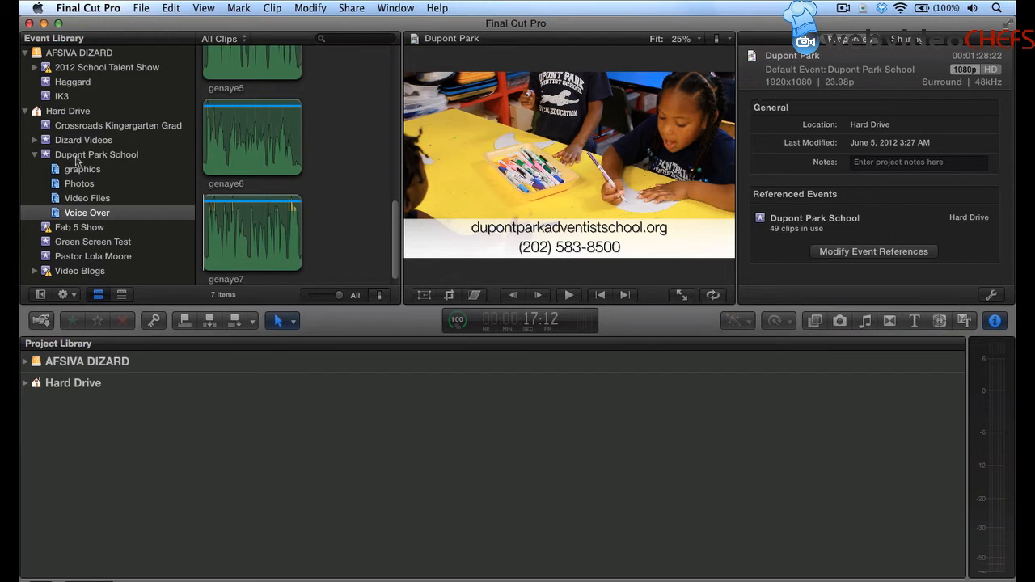
click(96, 155)
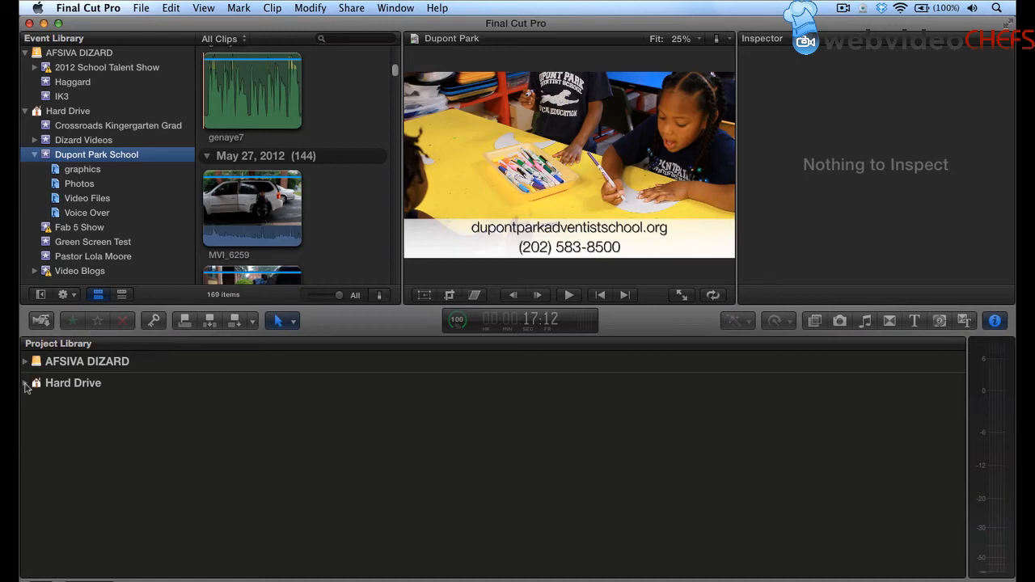
Expand Hard Drive's projects and start duplicating the Dupont Park project.
click(25, 382)
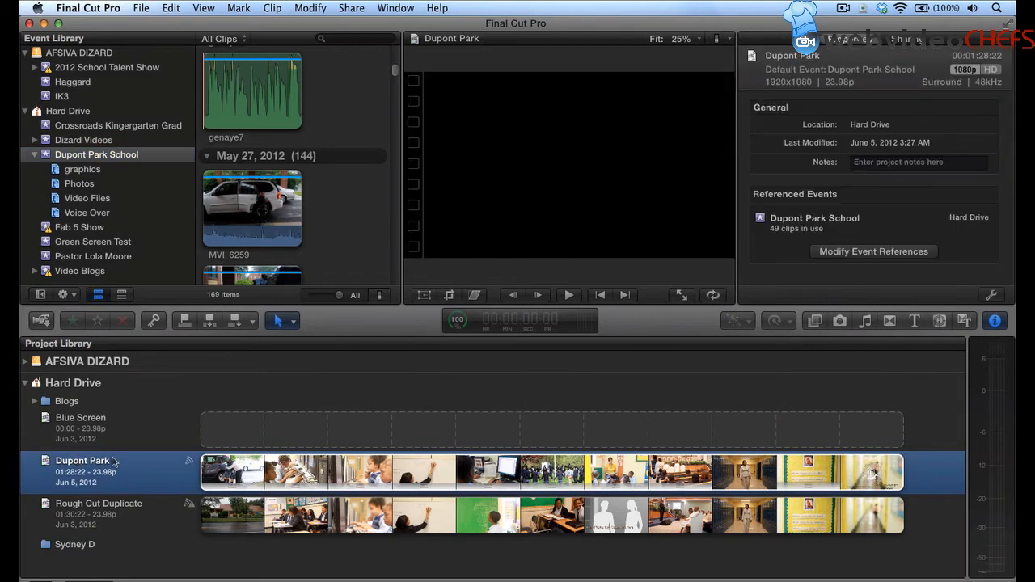
mouse_move(101, 473)
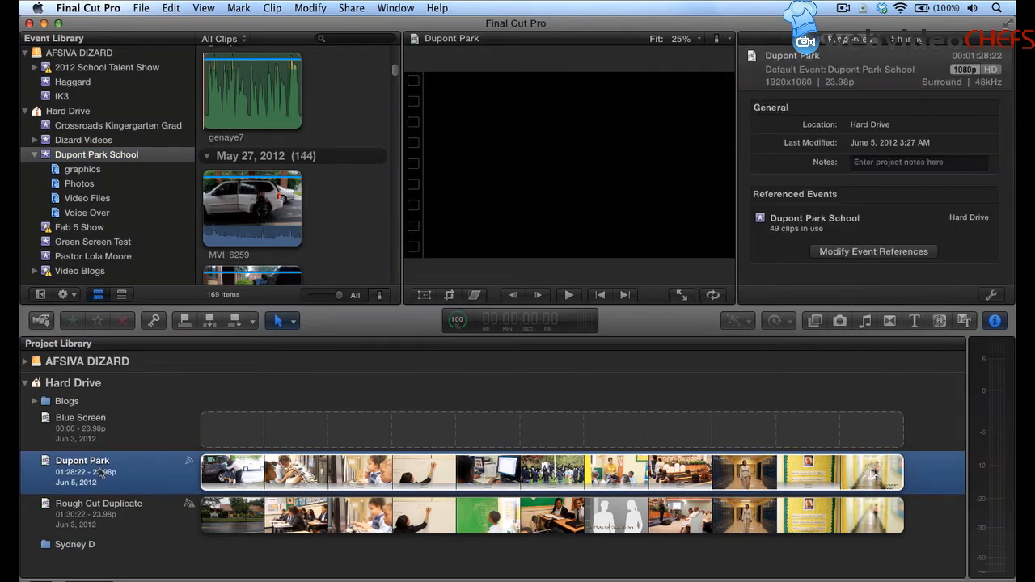
right_click(82, 472)
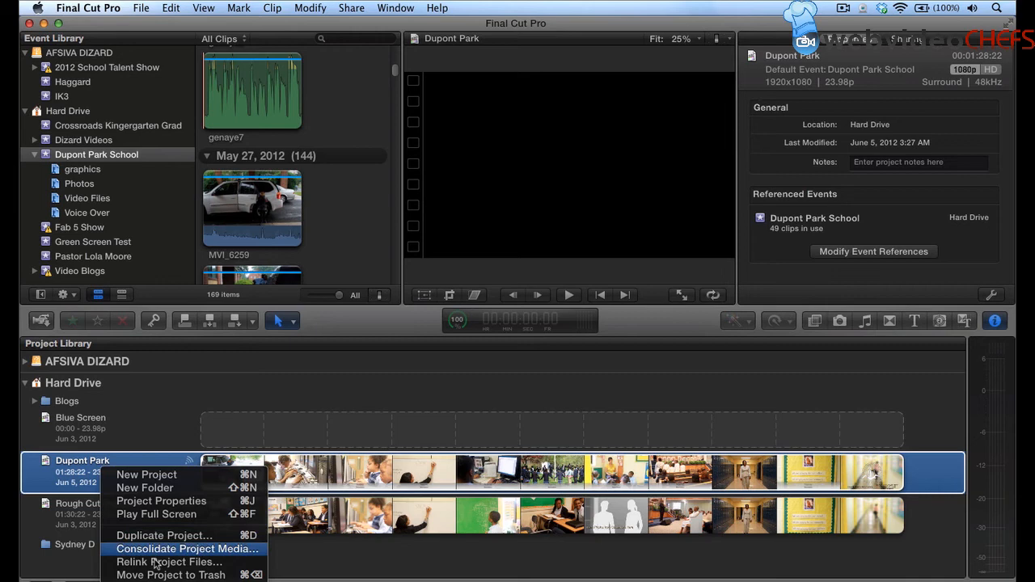
mouse_move(156, 515)
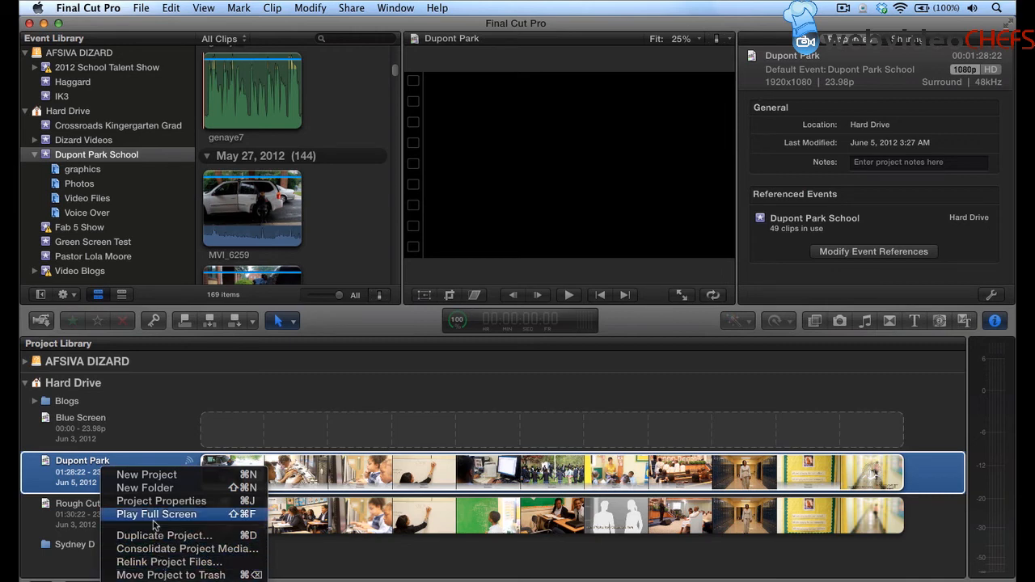
mouse_move(162, 535)
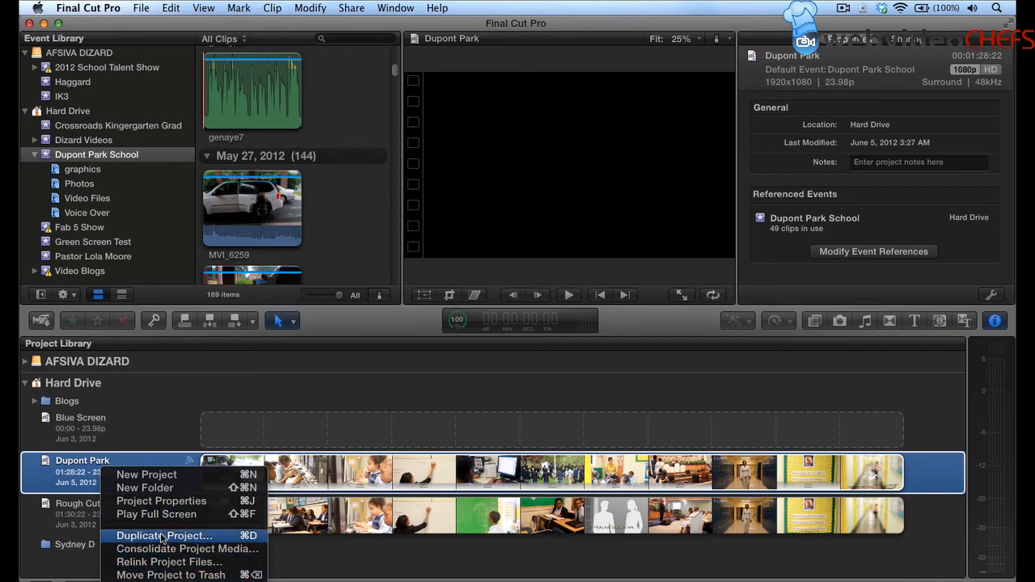
click(165, 536)
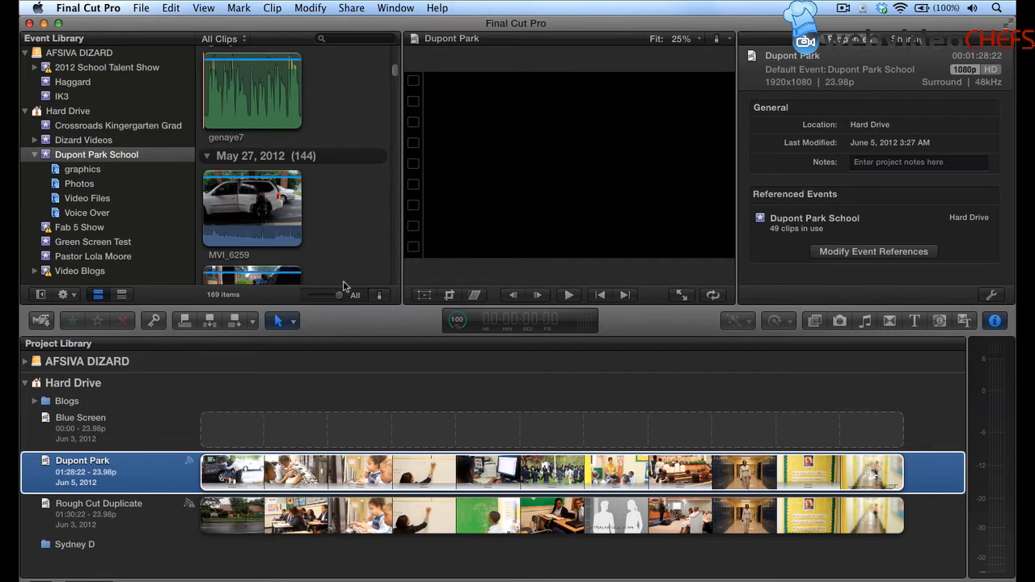
mouse_move(317, 244)
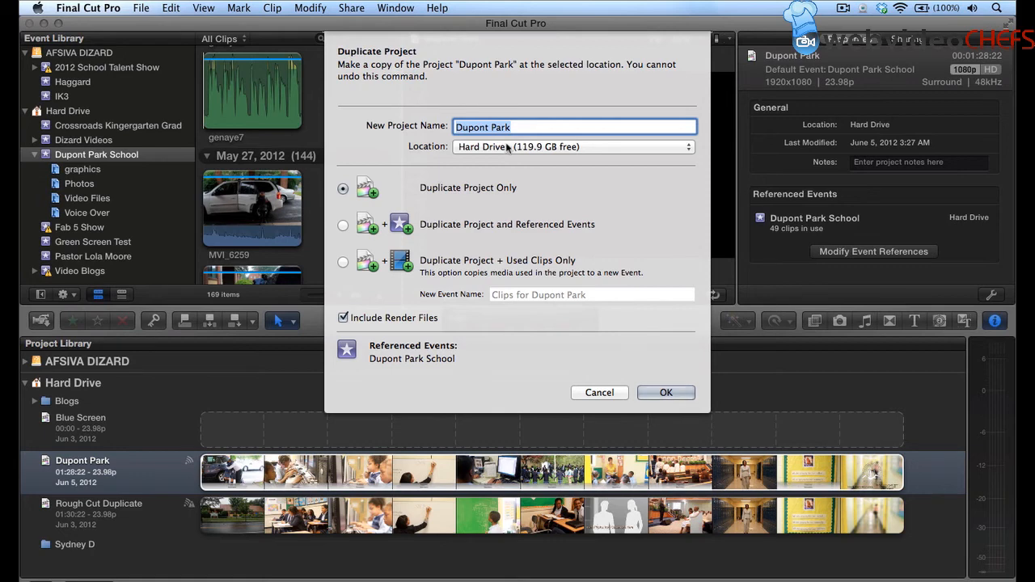
Target the copy to the AFSIVA DIZARD drive as Duplicate Project Only.
click(575, 146)
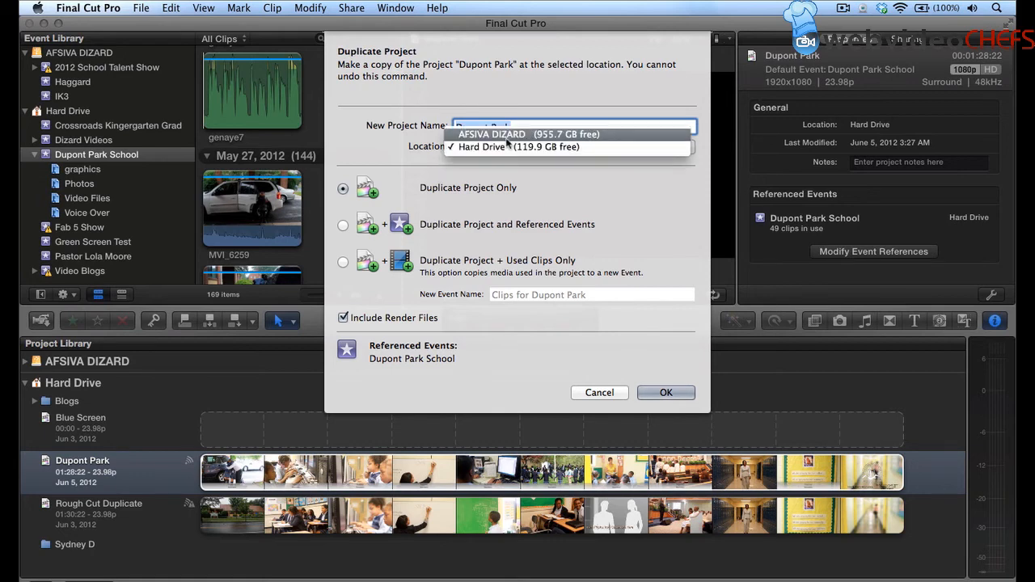
click(491, 134)
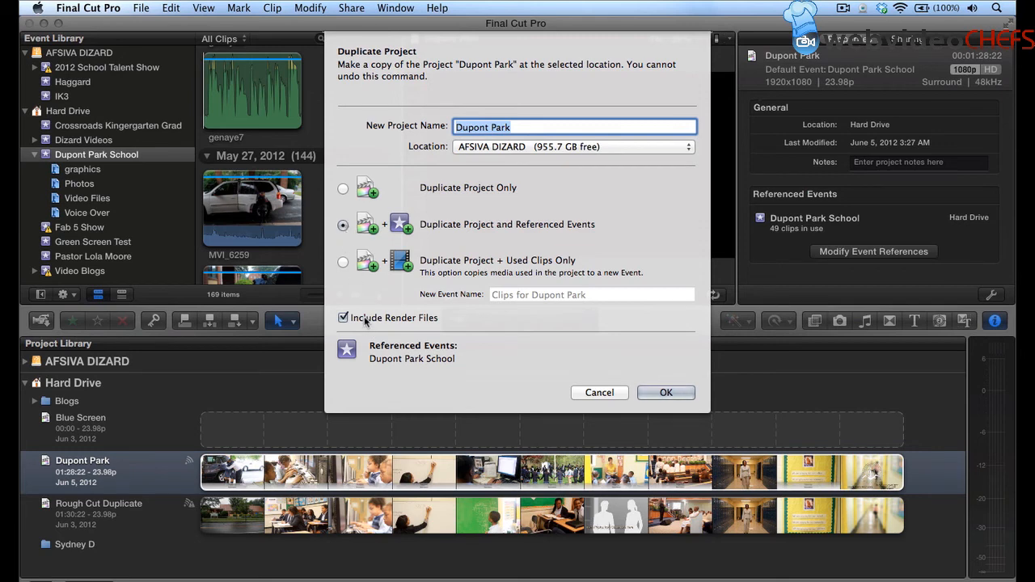
click(343, 262)
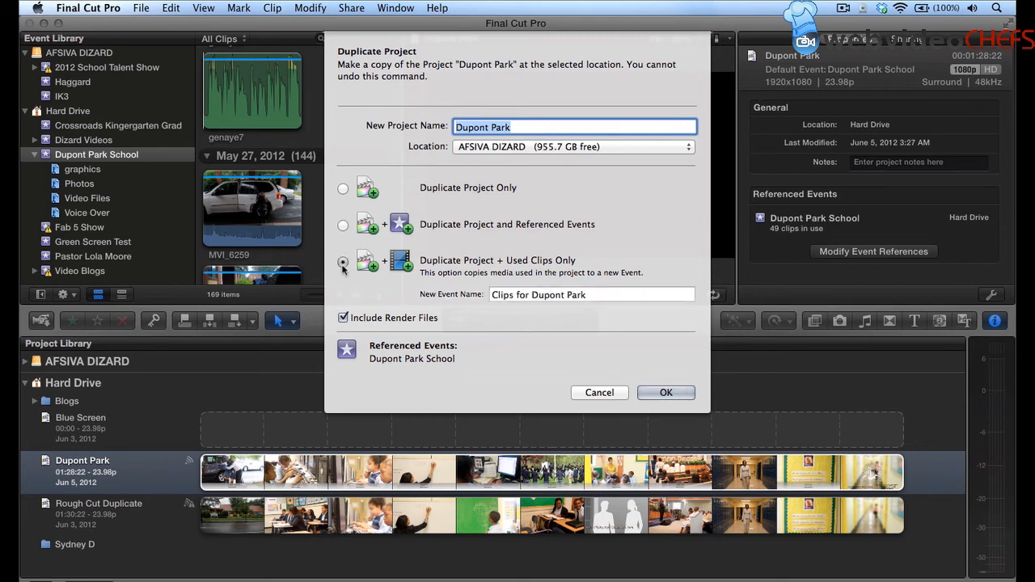
click(343, 187)
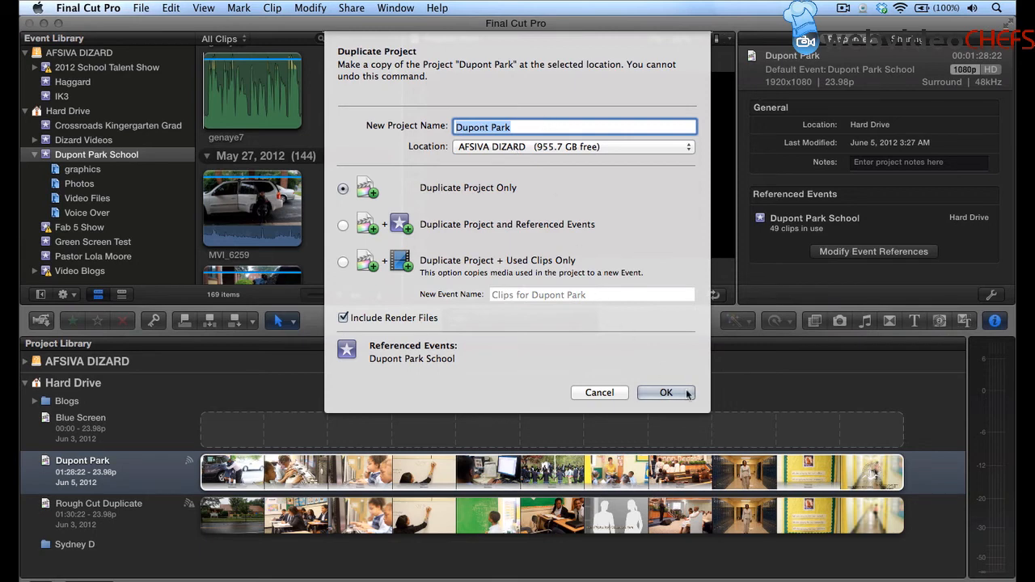
Name the copy 'Dupont Park Archive' and confirm the duplication.
text(A)
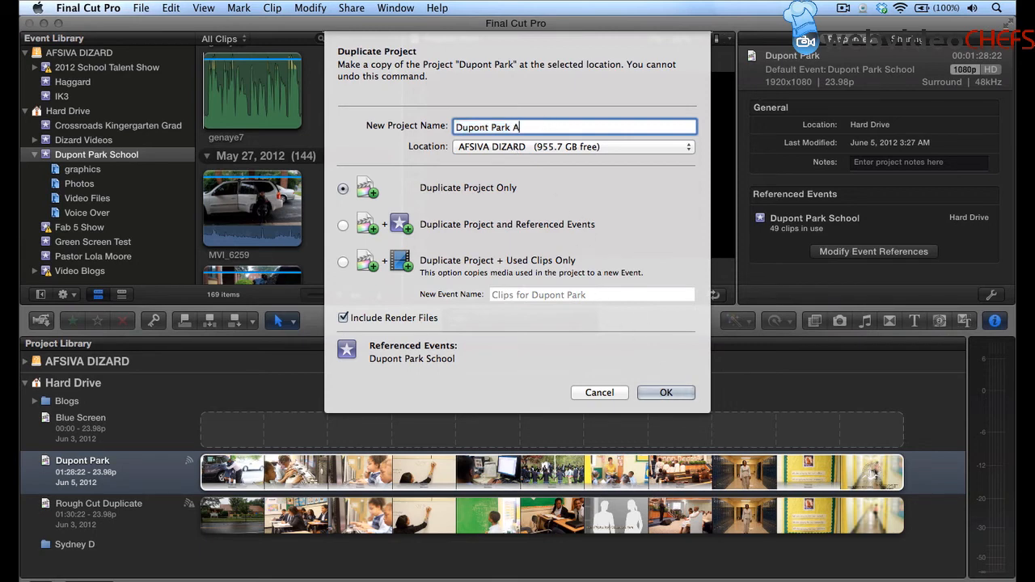
text(rchive)
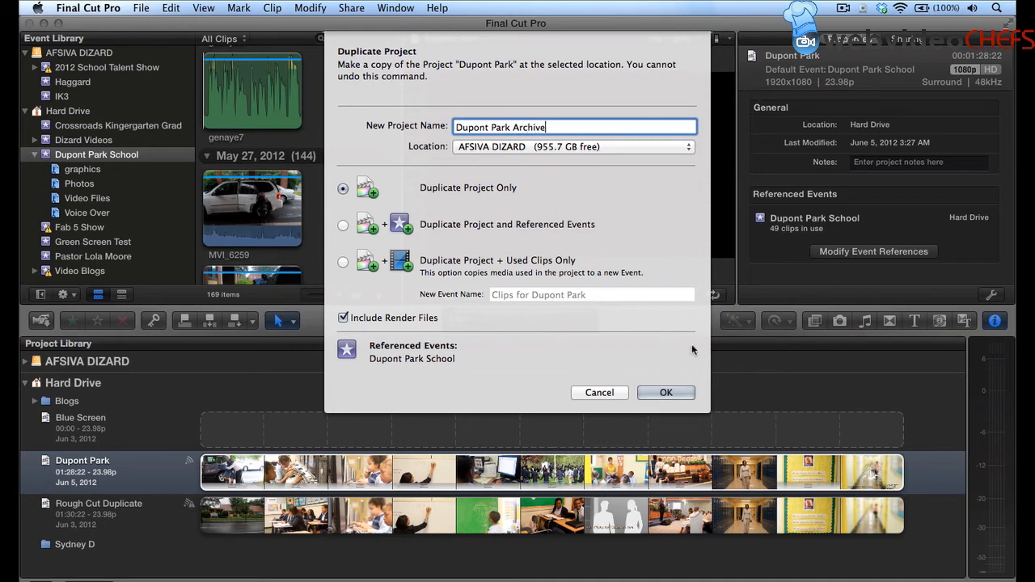
click(665, 392)
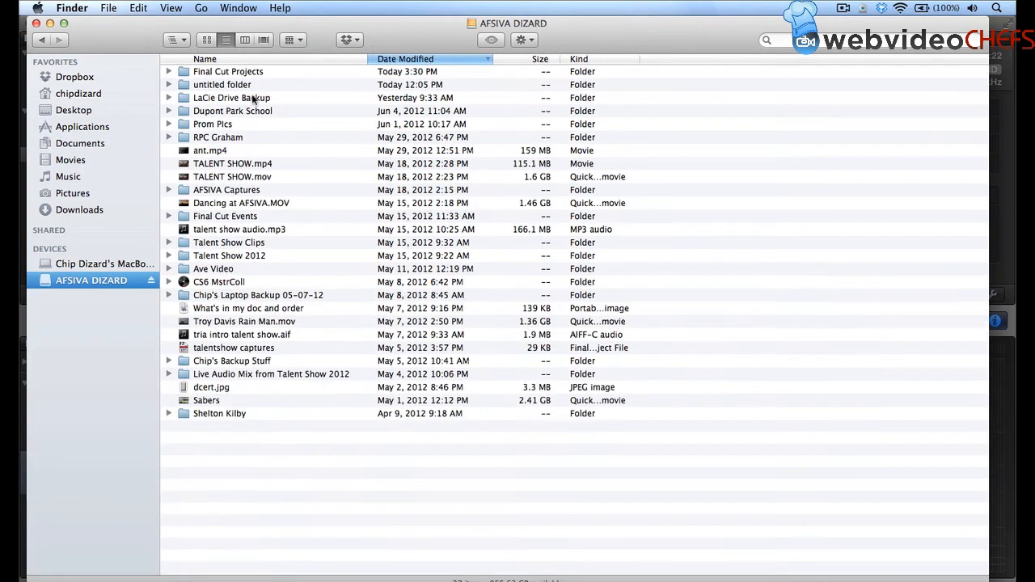
Sort the AFSIVA DIZARD drive by name and enter its Final Cut Projects folder.
click(406, 59)
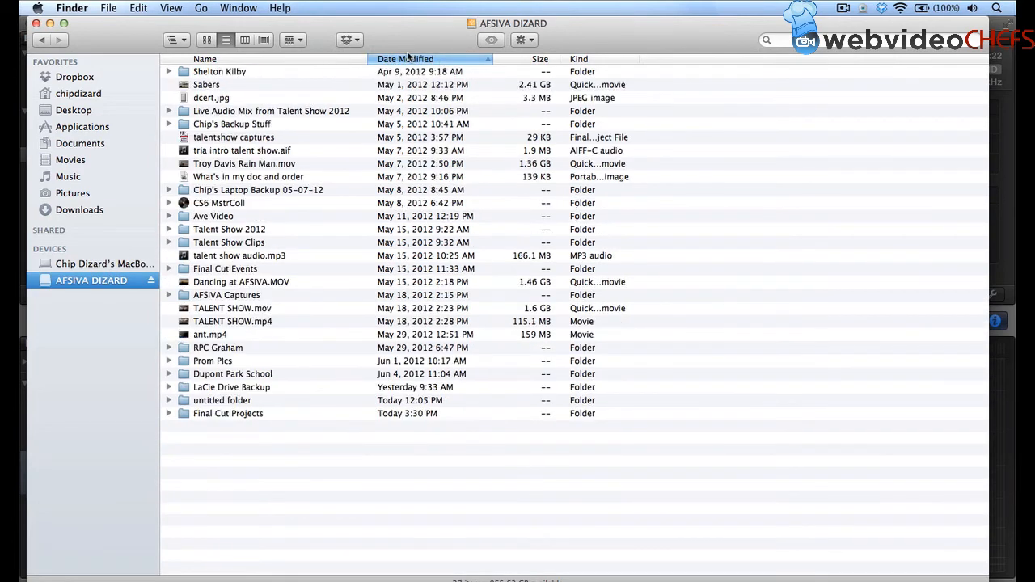
click(204, 58)
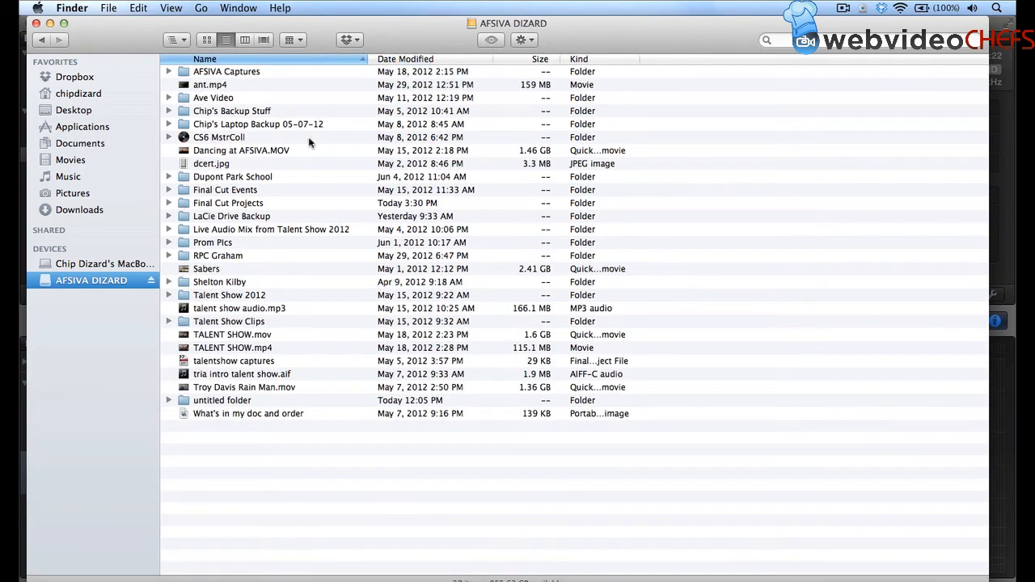
mouse_move(217, 207)
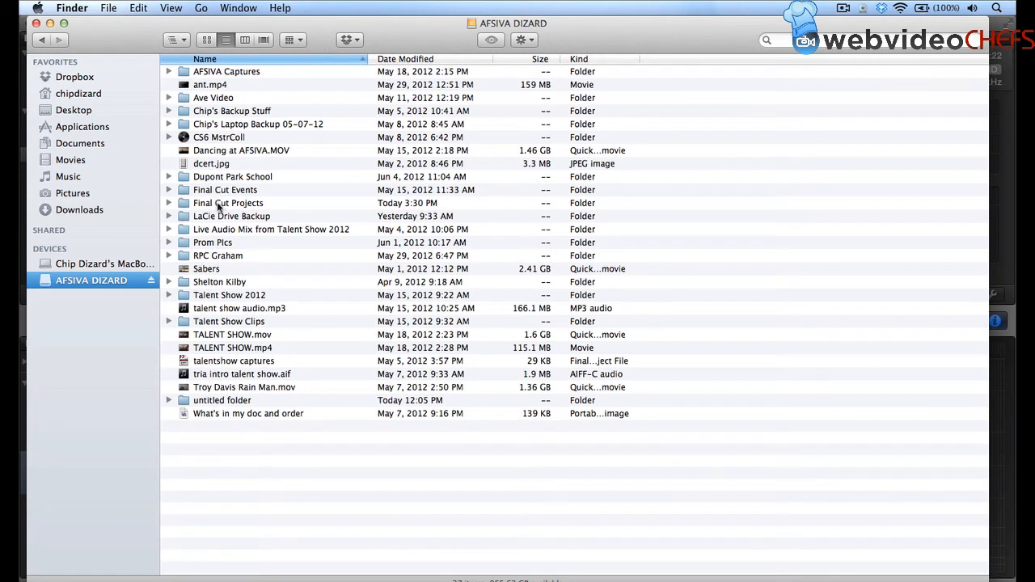
double_click(228, 203)
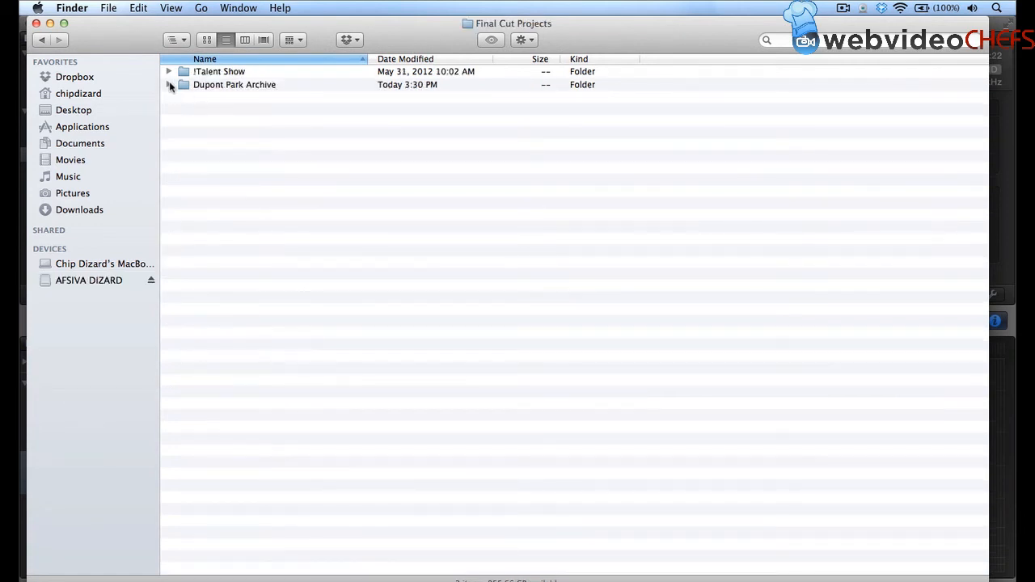
Expand Dupont Park Archive, Render Files and High Quality Media to reveal the project file and renders.
click(168, 85)
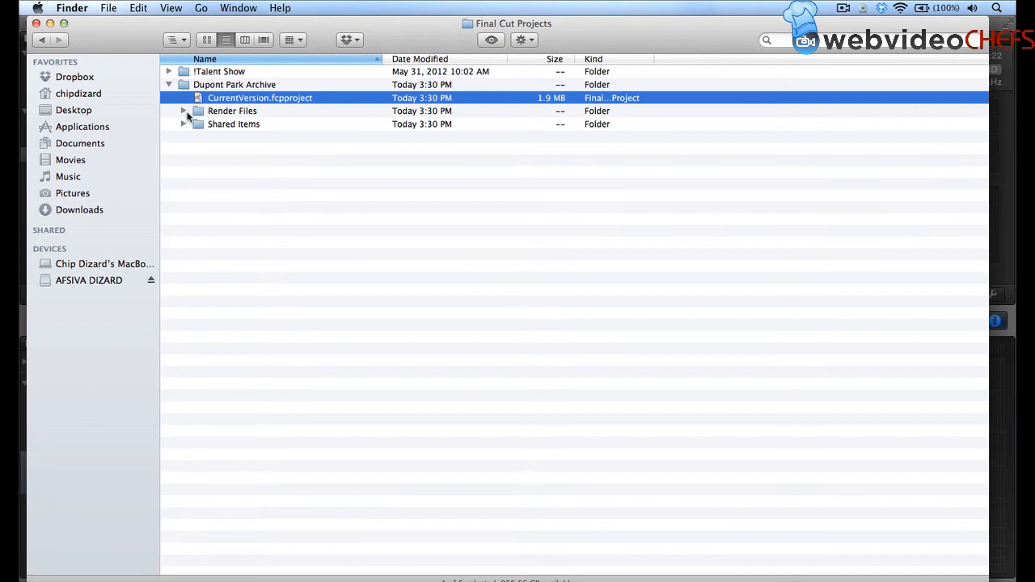
click(183, 111)
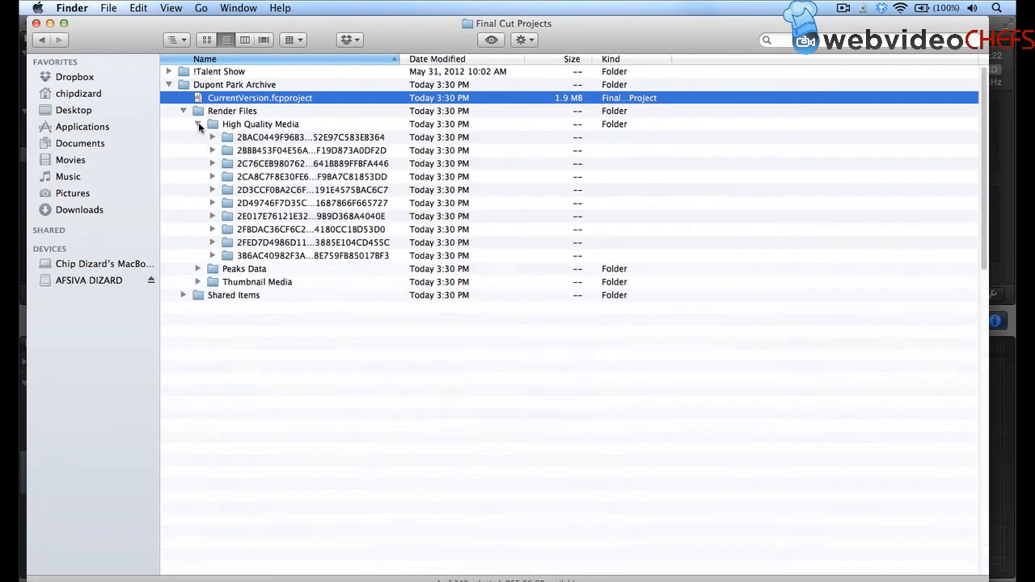
click(198, 124)
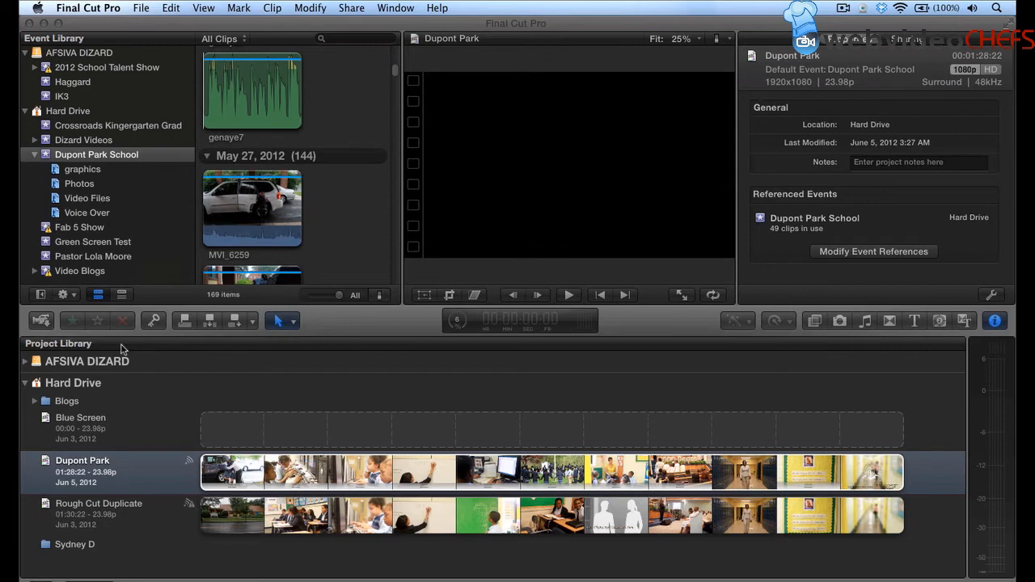
click(83, 471)
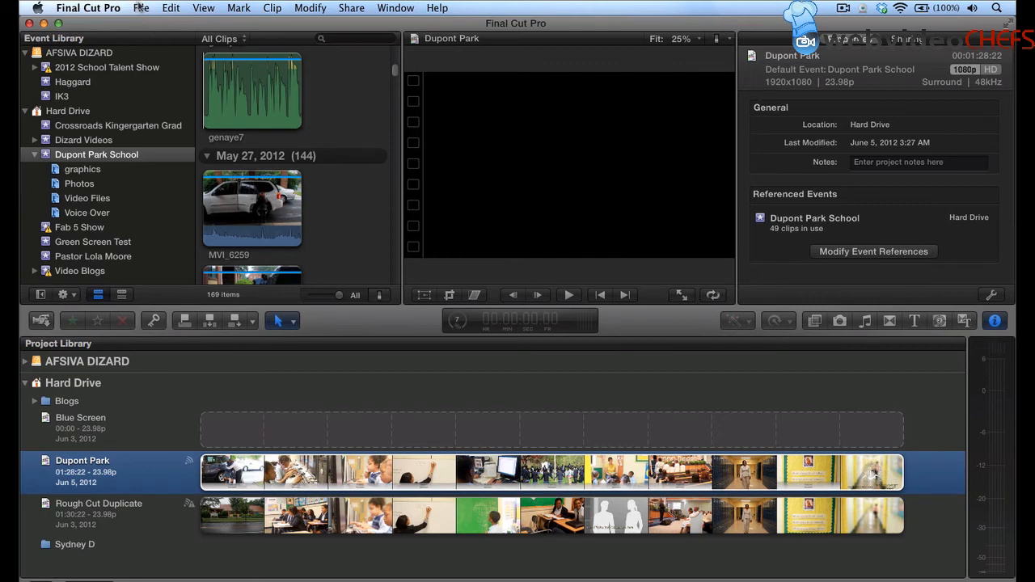
click(141, 7)
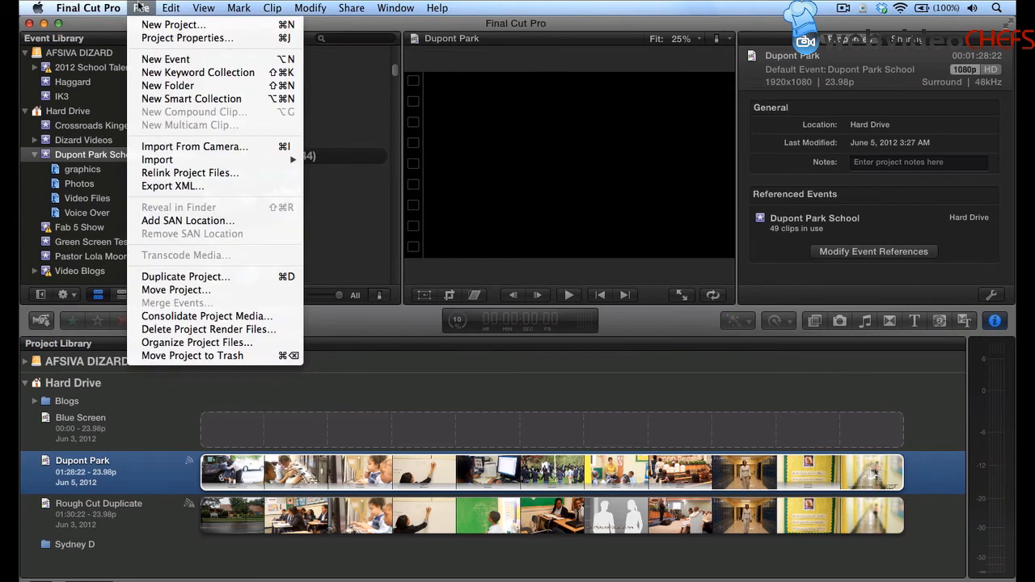
mouse_move(175, 290)
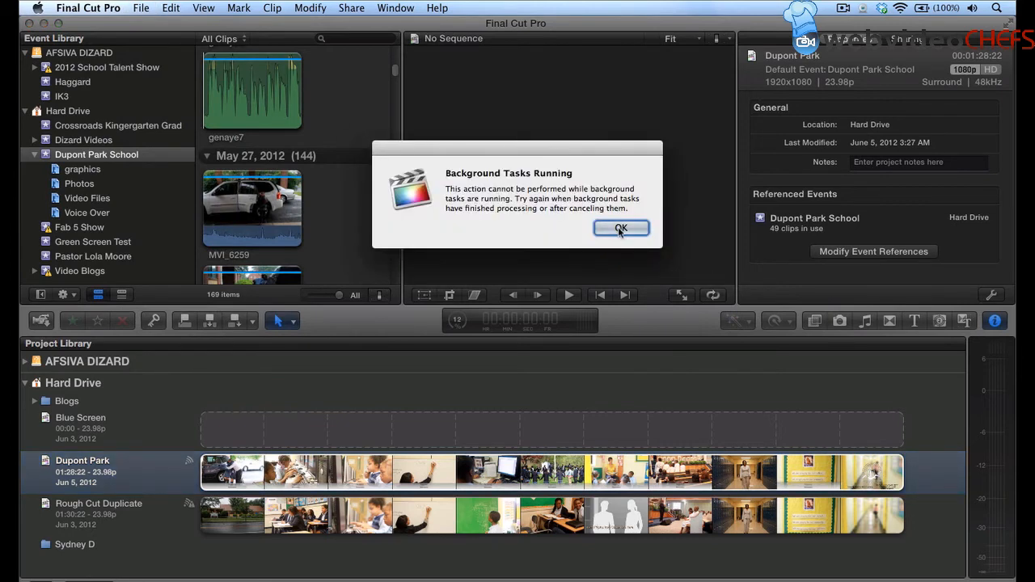
click(621, 228)
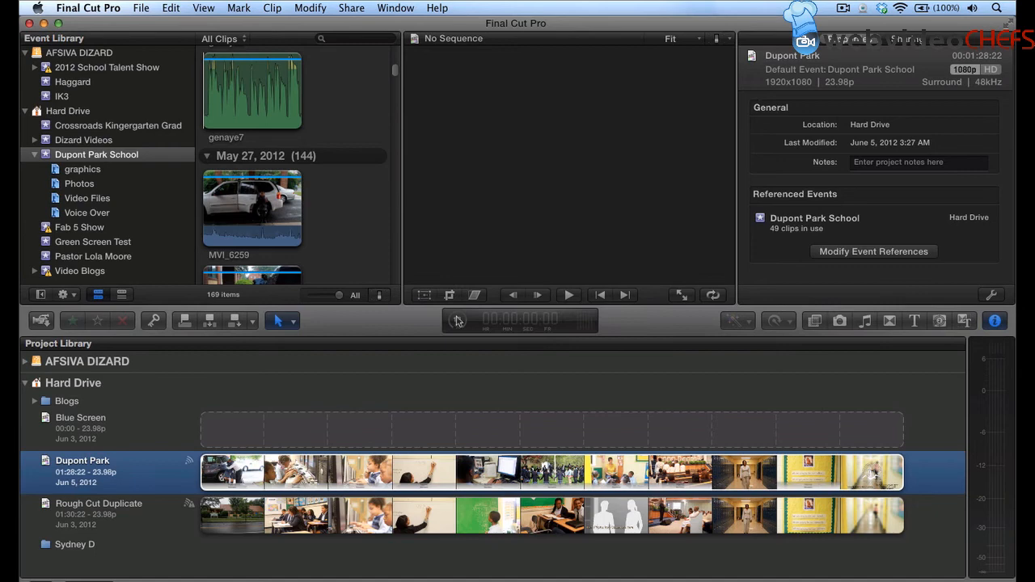
Pause and resume the Dupont Park copy task at 16% in Background Tasks, then dismiss the window.
click(457, 320)
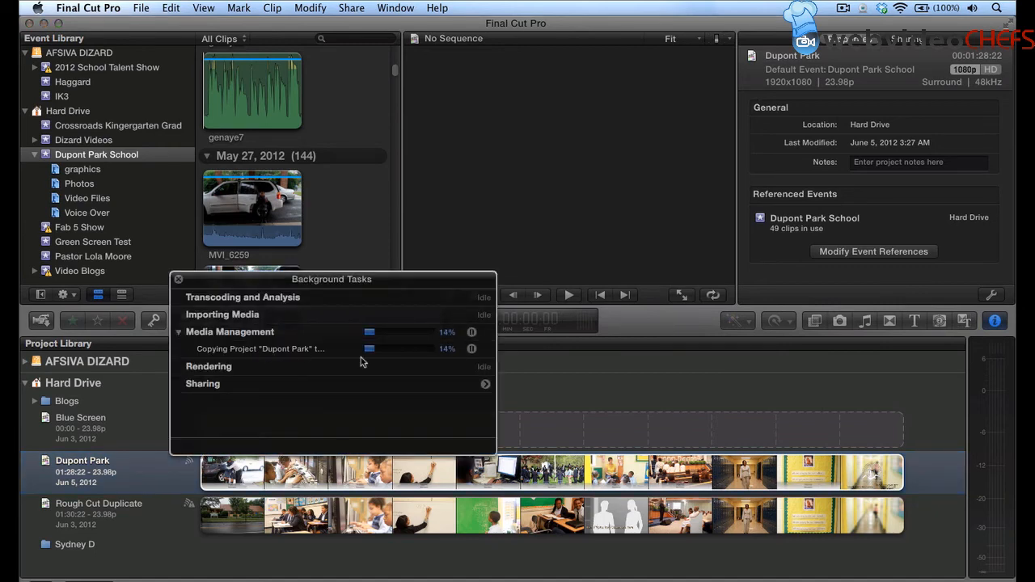
mouse_move(478, 348)
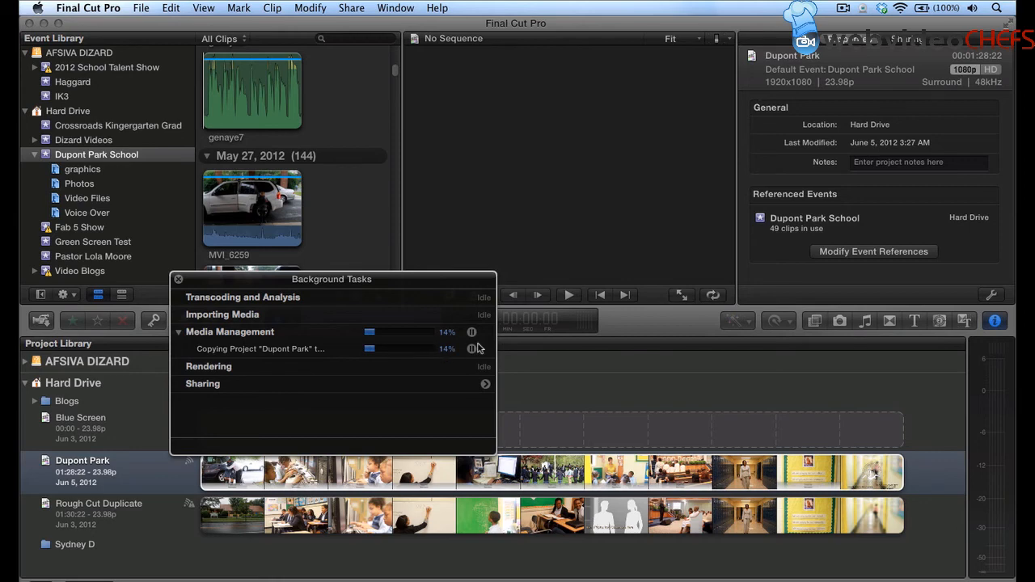
click(472, 332)
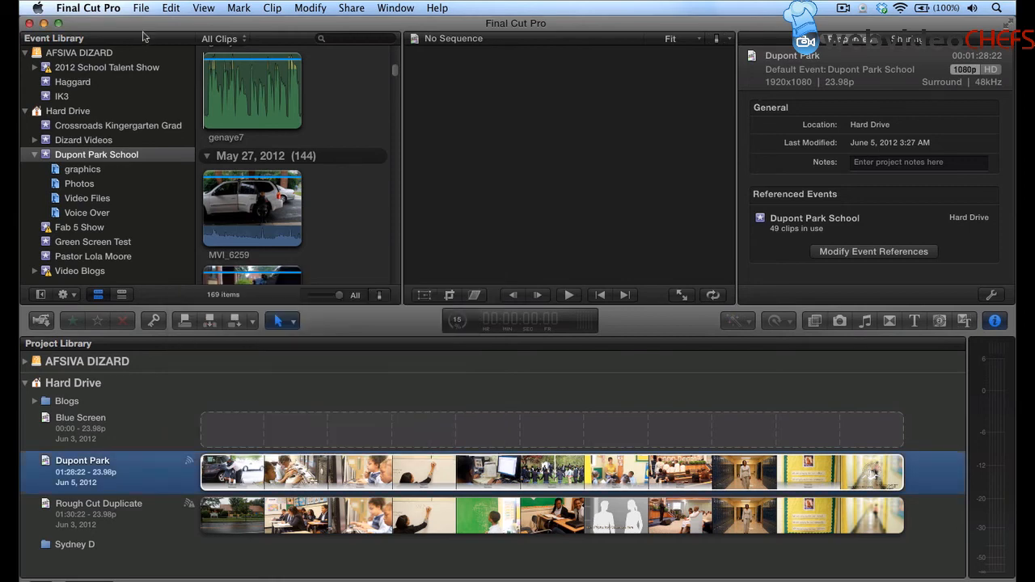
click(141, 7)
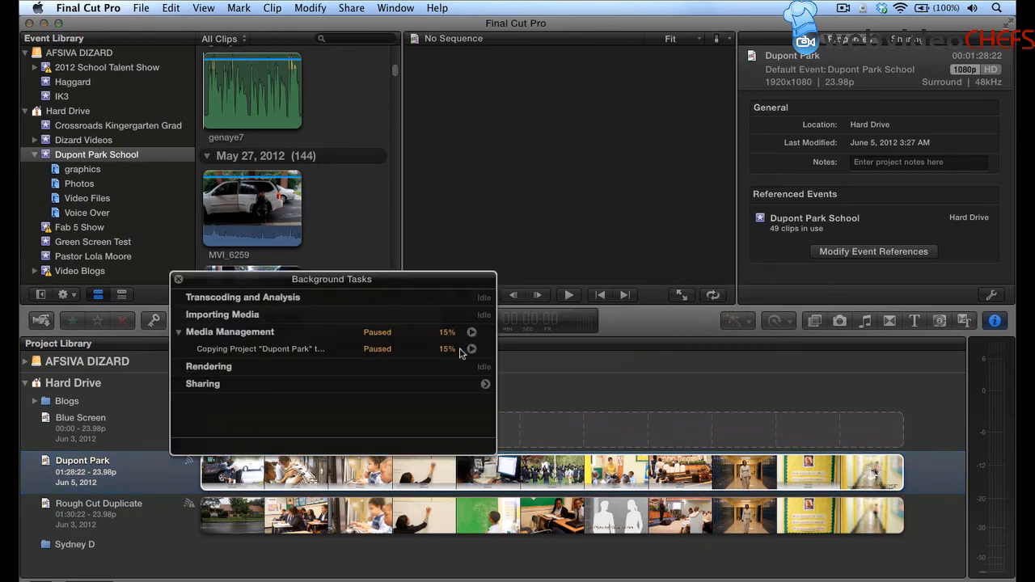
click(471, 349)
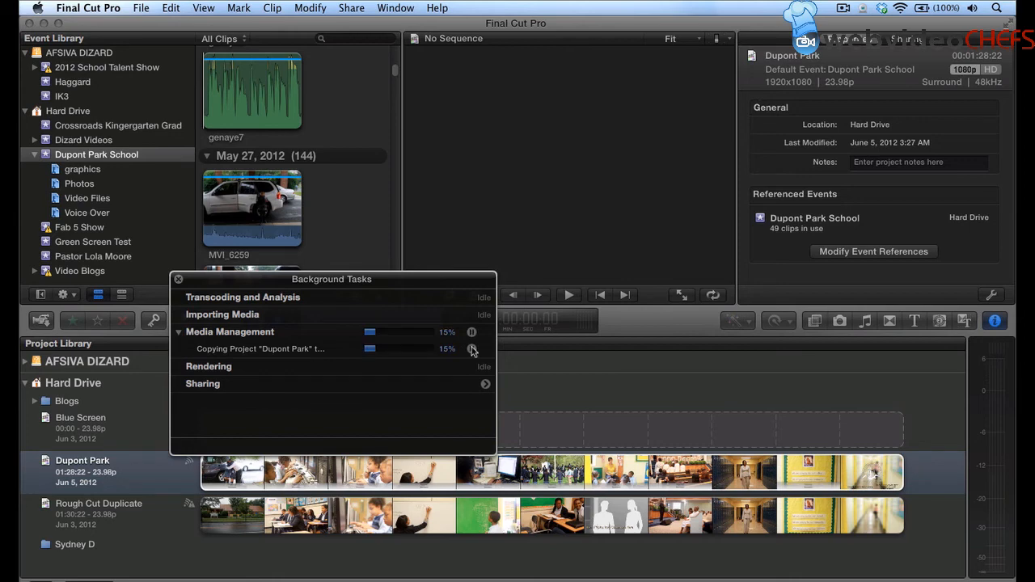
mouse_move(467, 361)
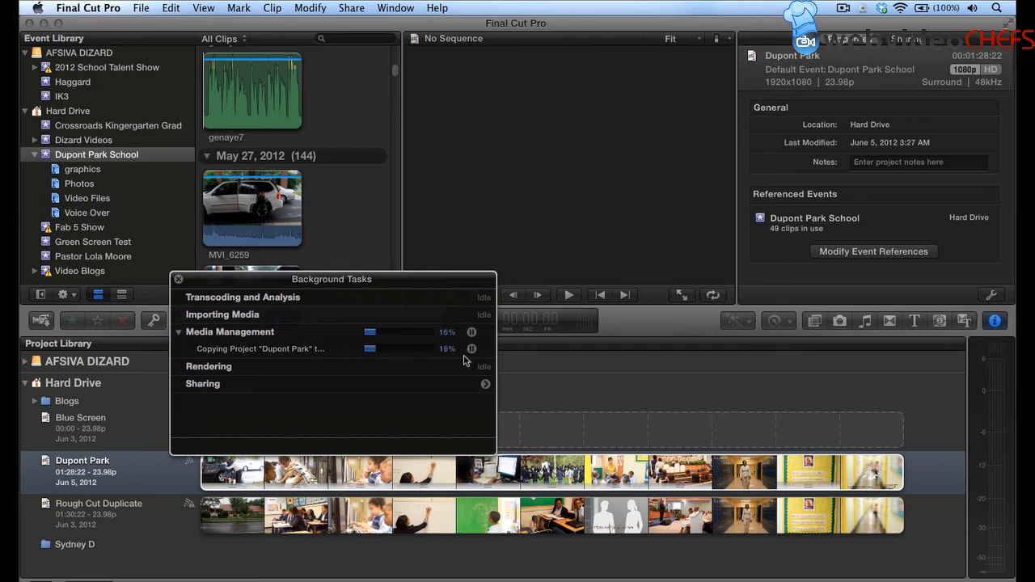
click(178, 279)
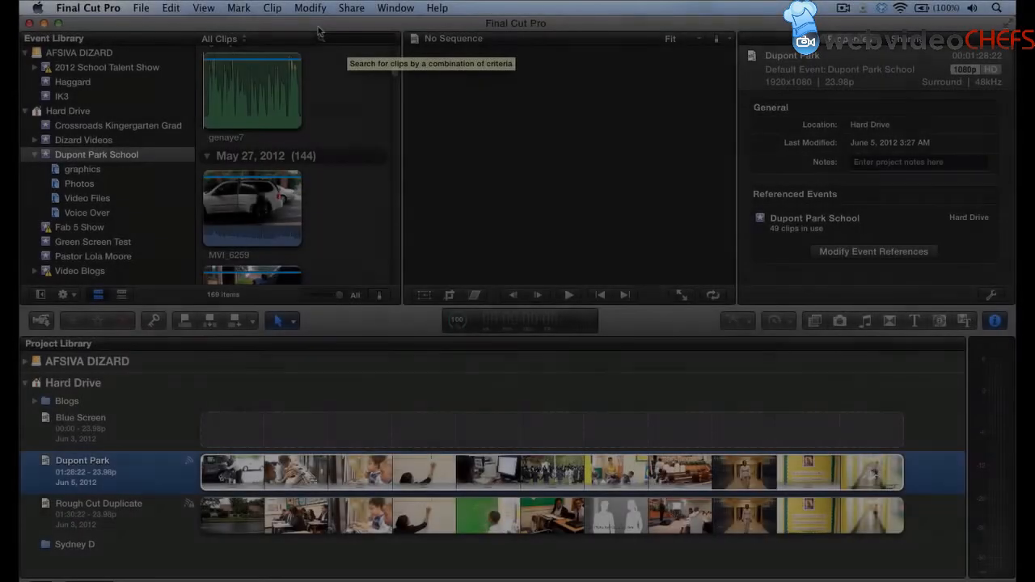
click(141, 7)
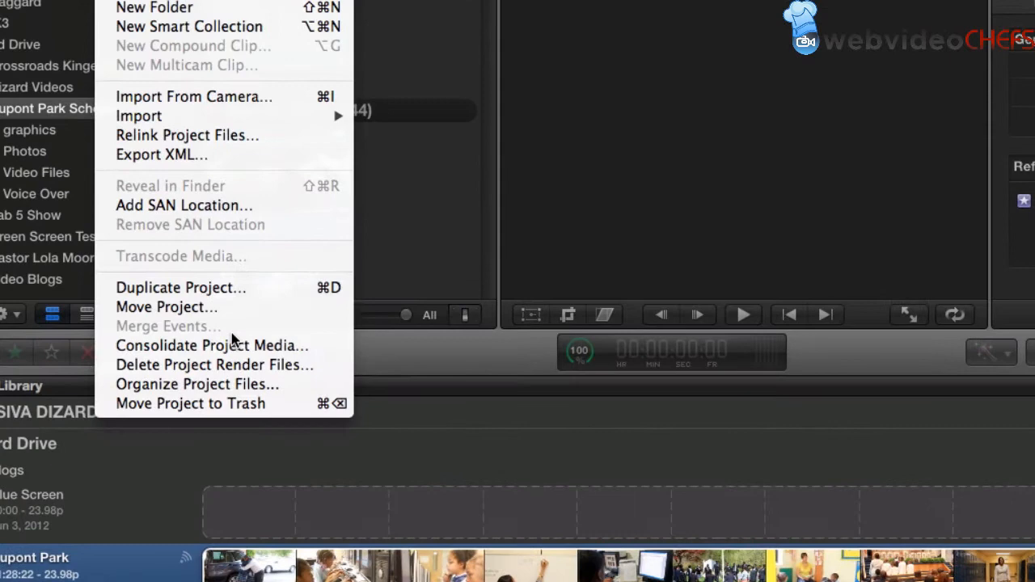
mouse_move(235, 365)
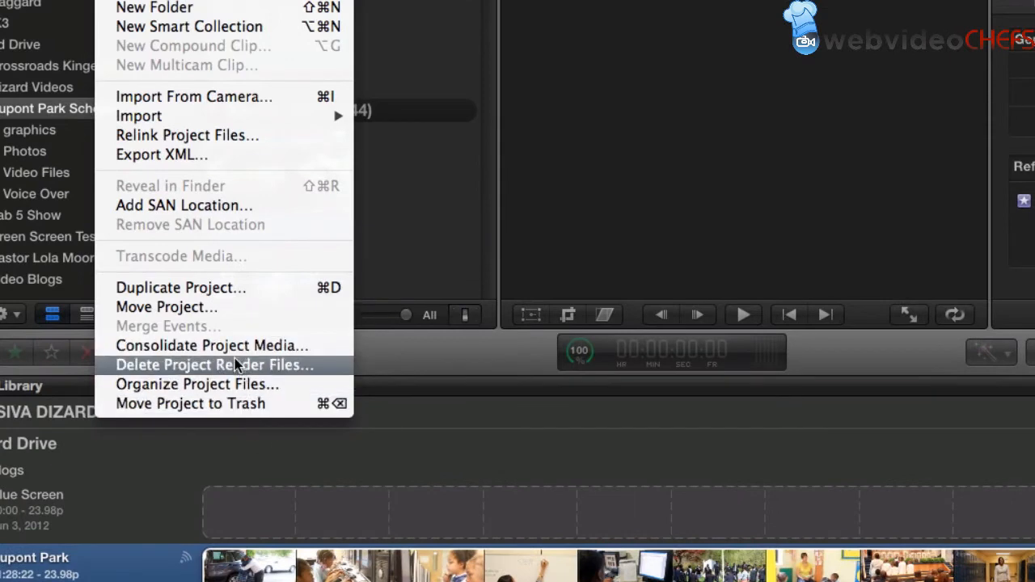
mouse_move(197, 384)
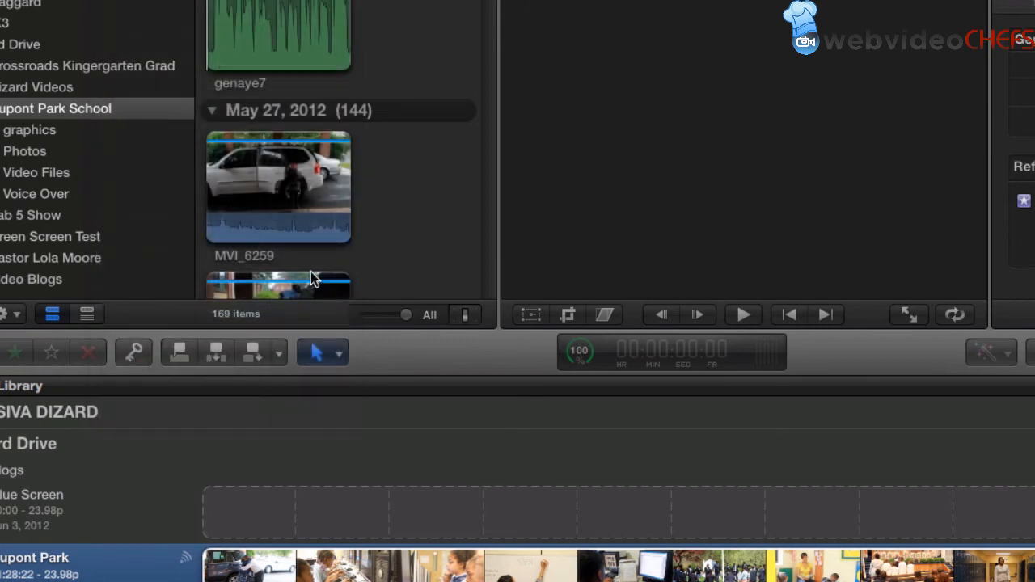
mouse_move(431, 249)
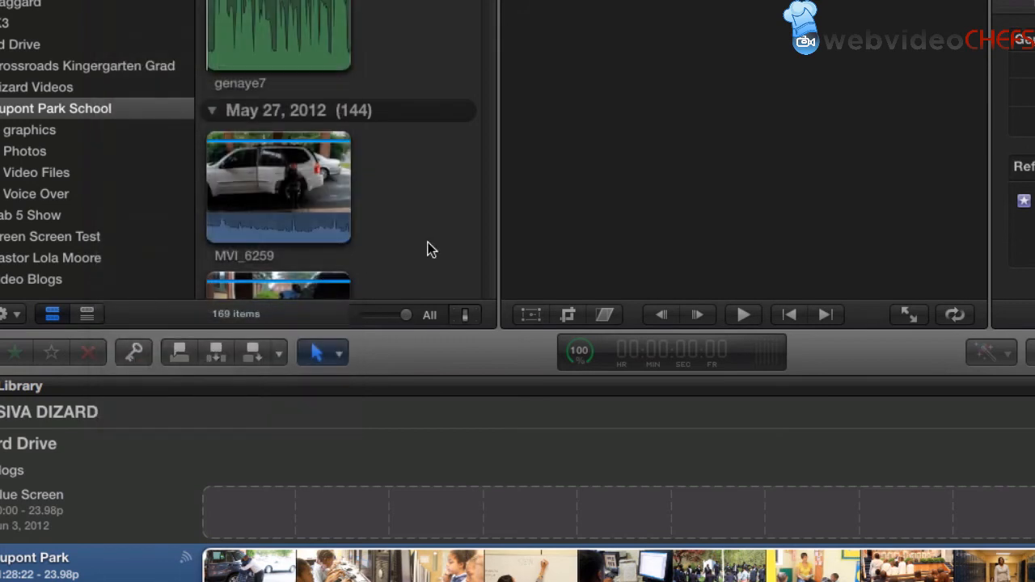
mouse_move(388, 40)
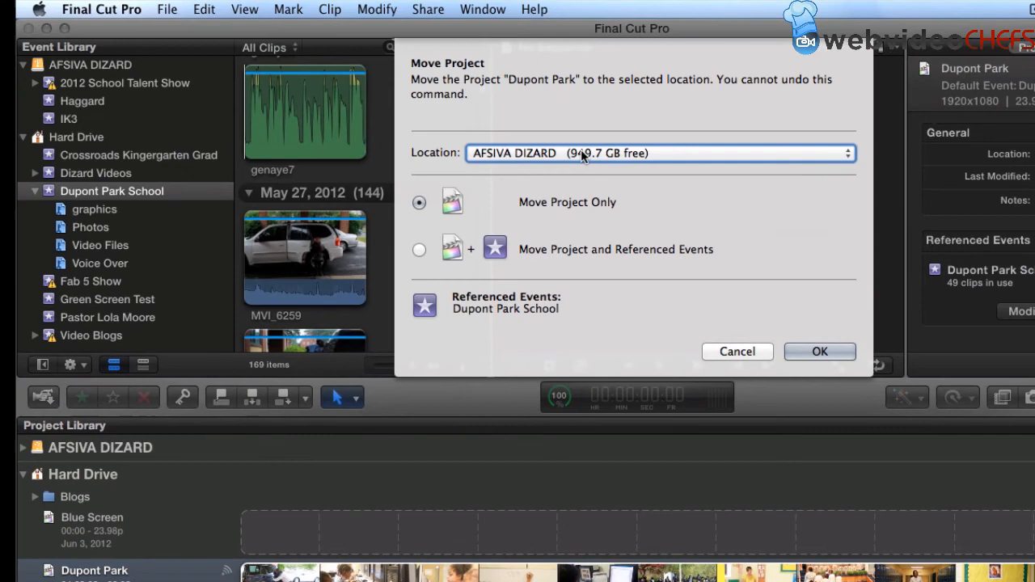
Keep AFSIVA DIZARD as destination, choose Move Project and Referenced Events, and confirm the move.
click(659, 153)
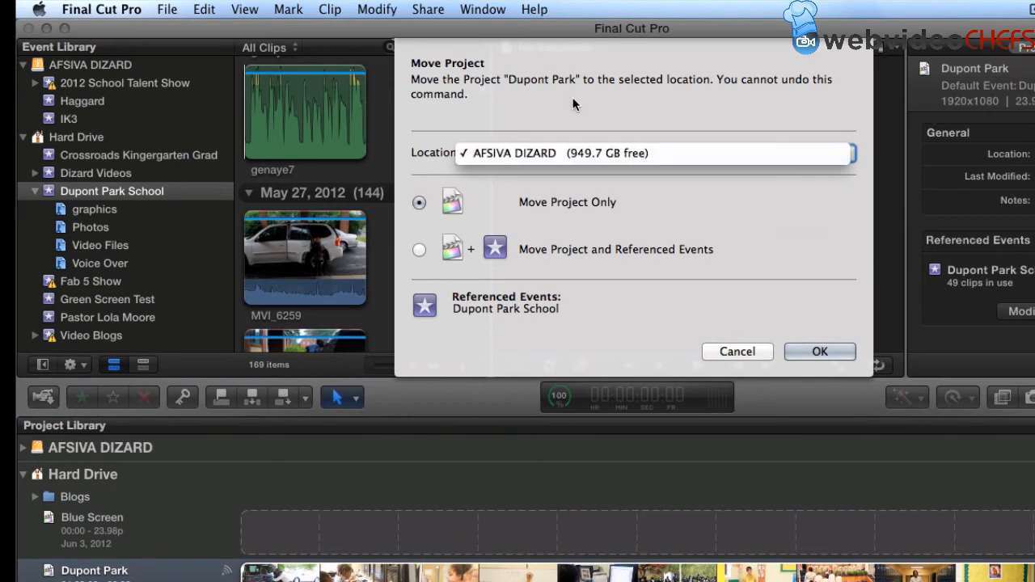
click(654, 153)
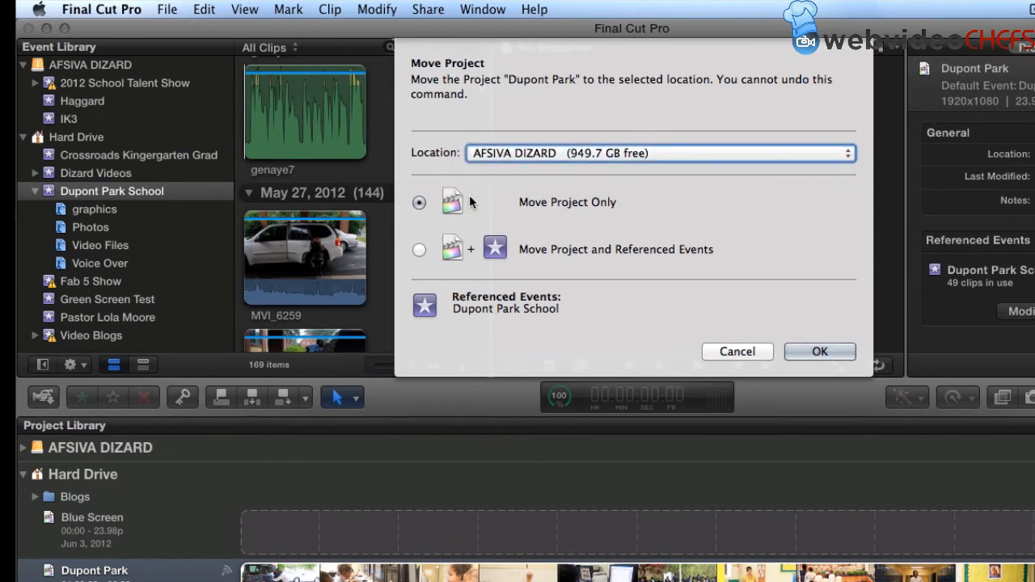
click(419, 249)
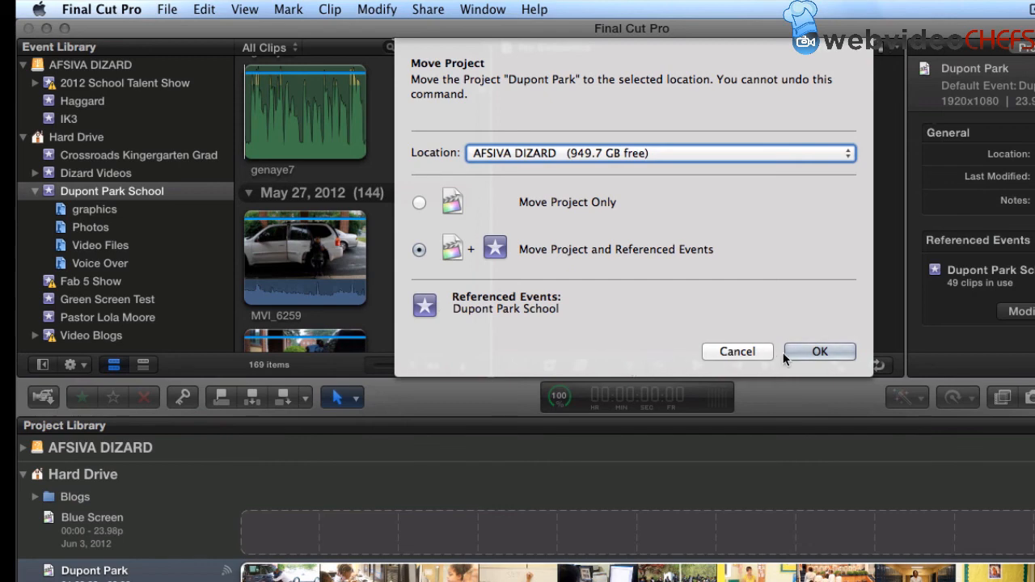
click(819, 351)
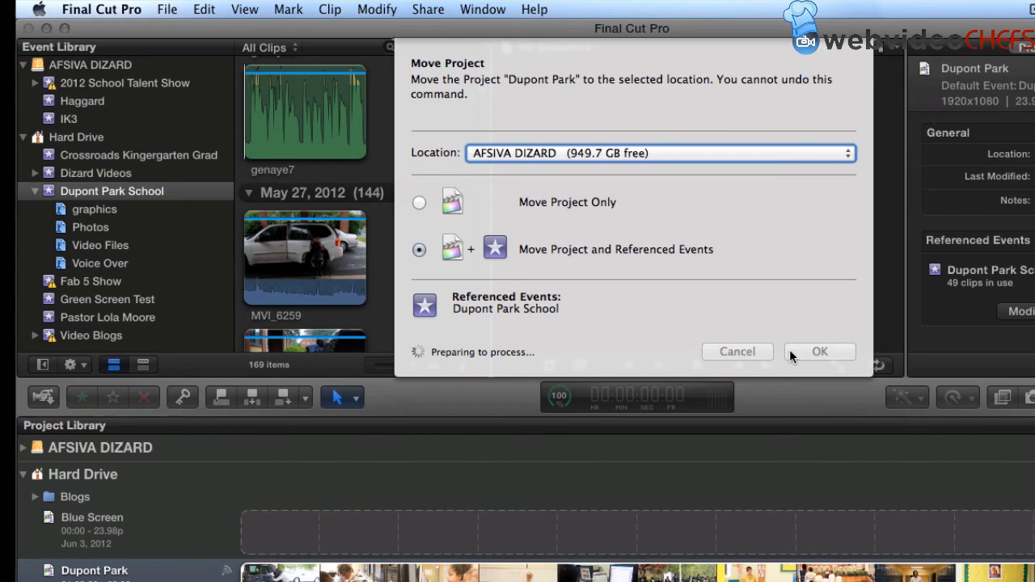
mouse_move(869, 317)
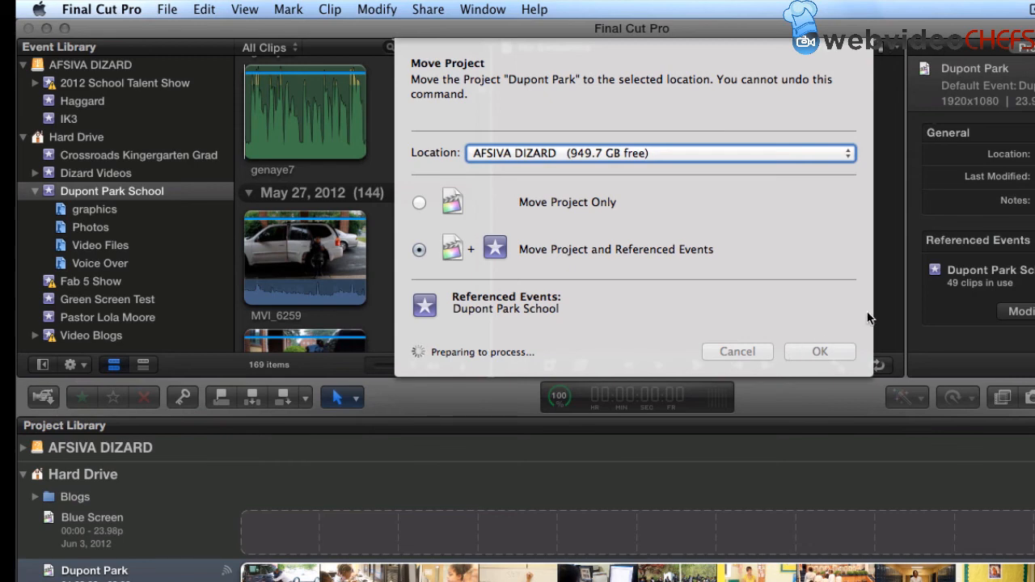
mouse_move(760, 264)
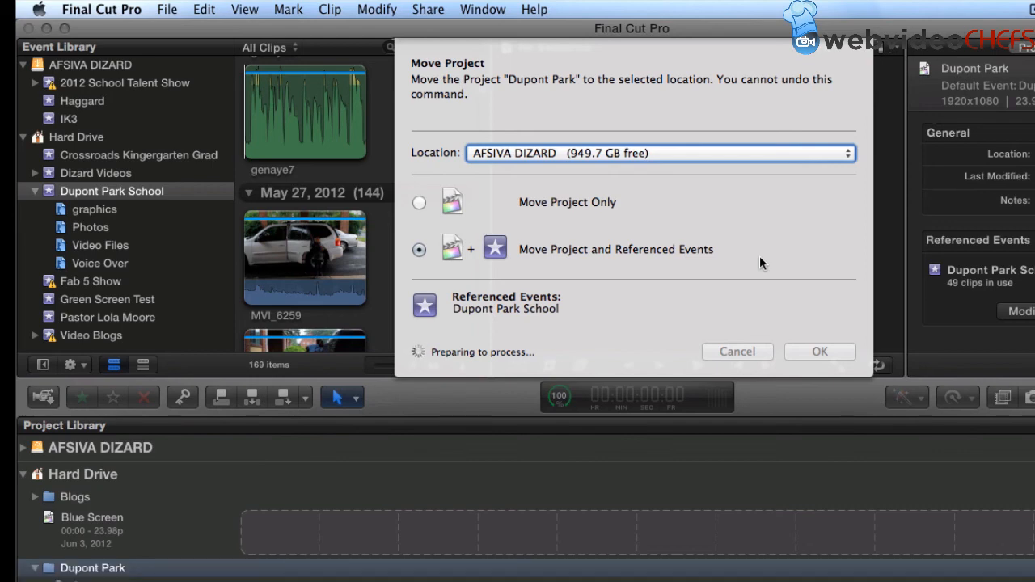
mouse_move(622, 335)
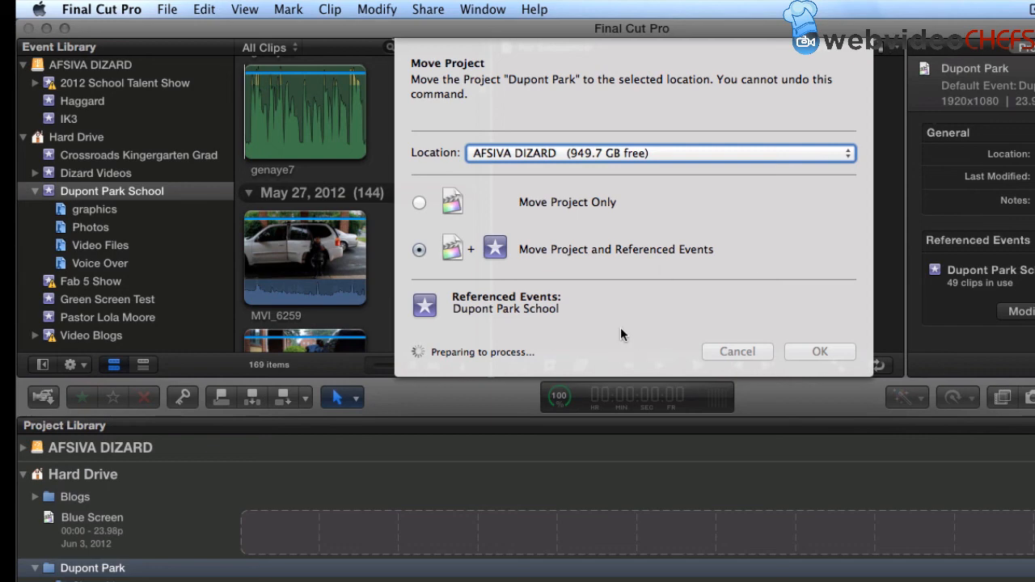
mouse_move(659, 334)
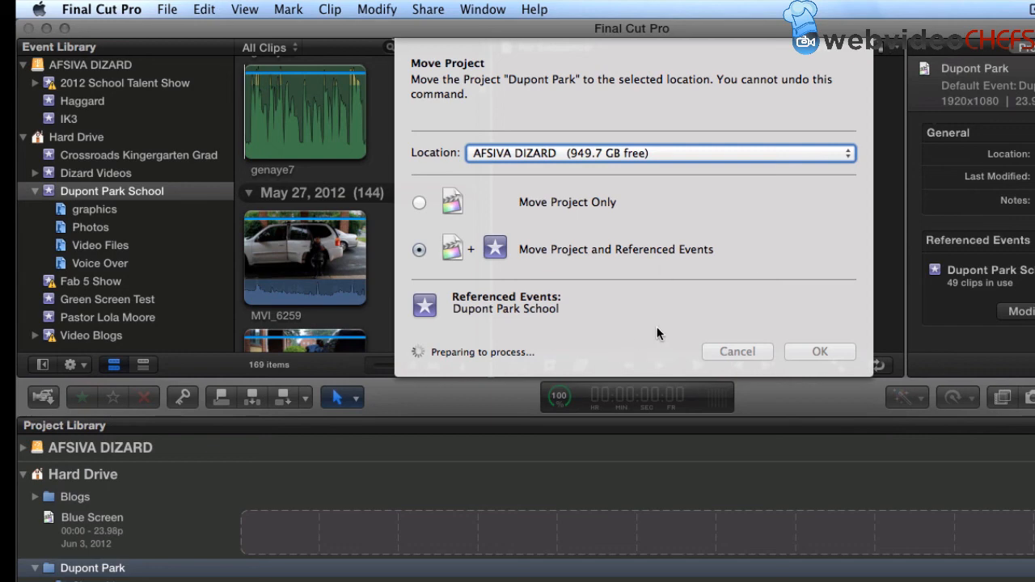
click(819, 351)
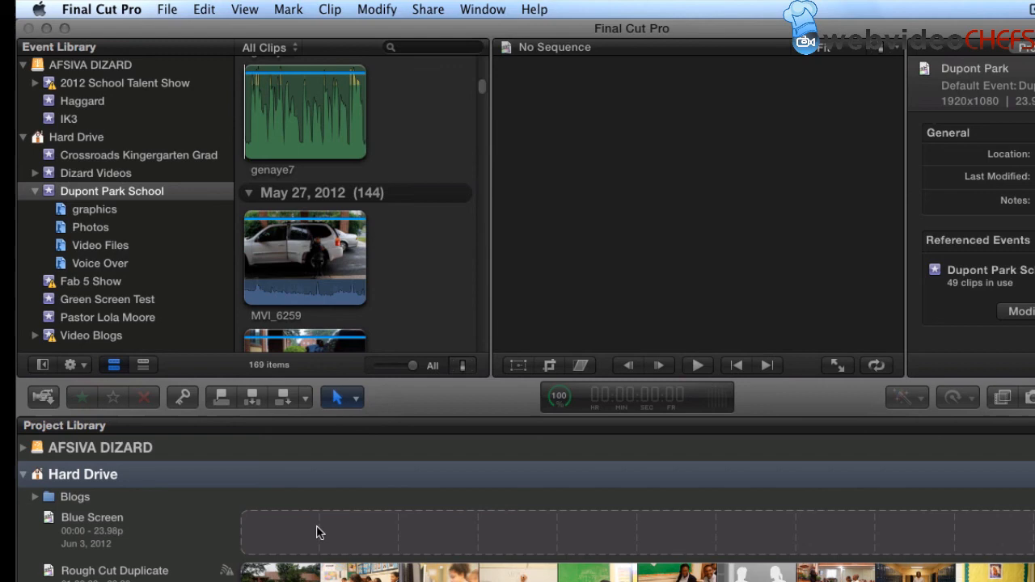
mouse_move(339, 441)
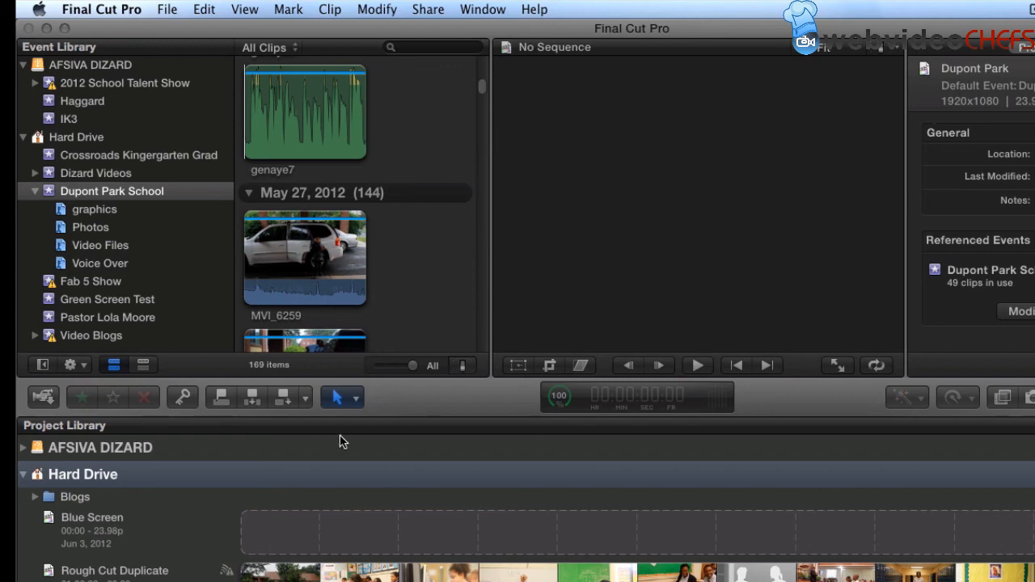
mouse_move(570, 406)
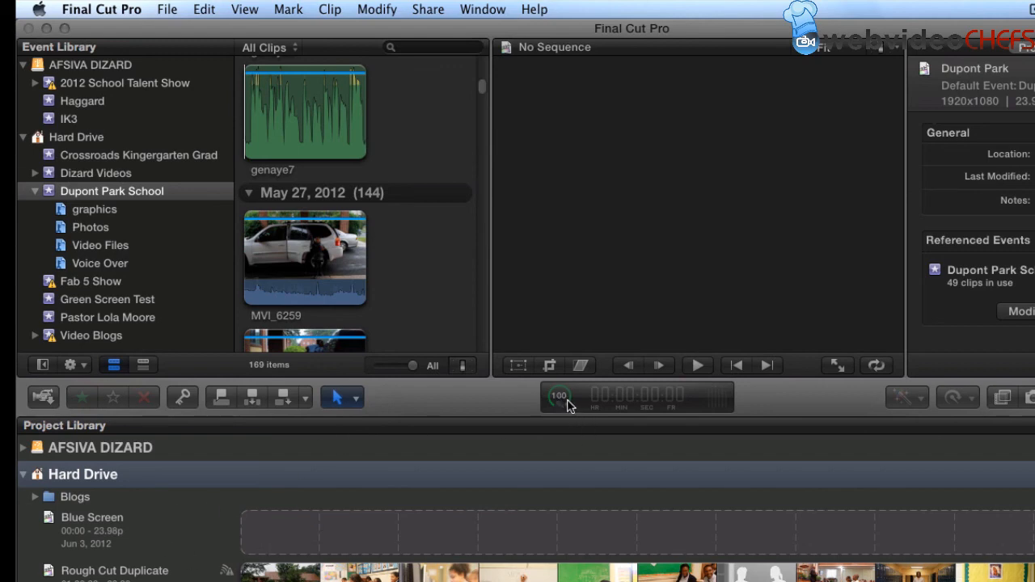
mouse_move(566, 426)
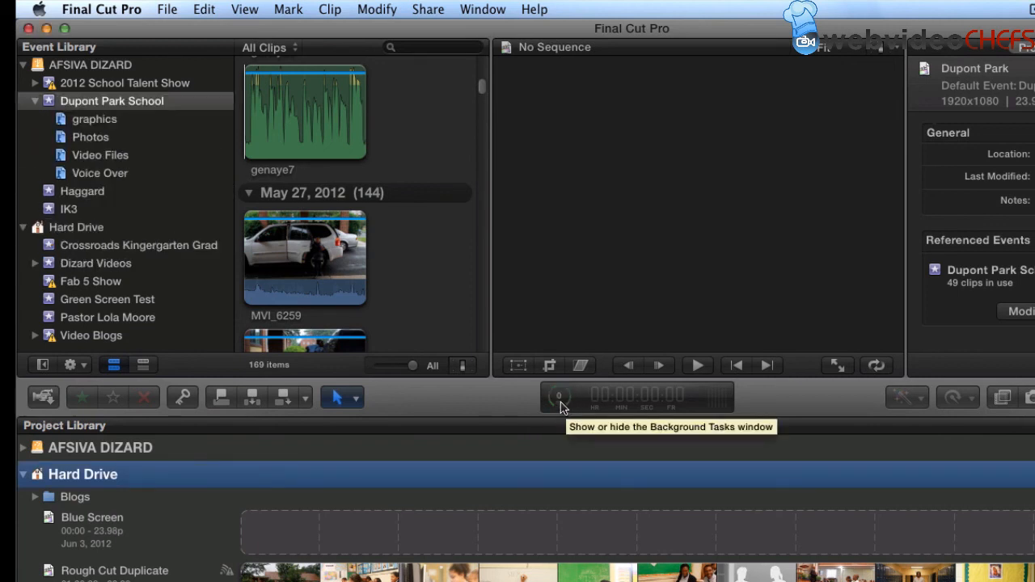
Show the Background Tasks window with the project move starting at 0%.
click(558, 397)
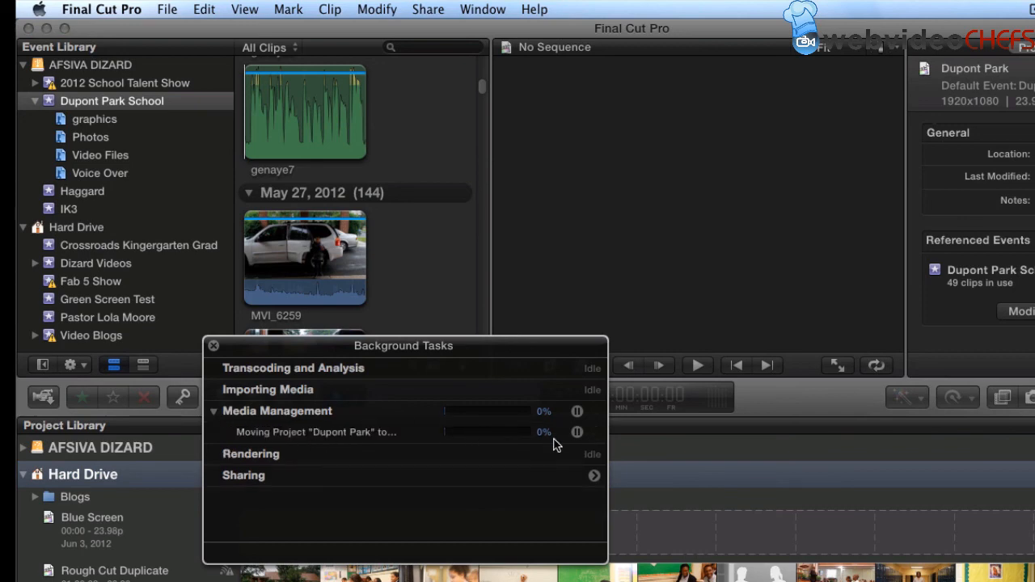
mouse_move(518, 442)
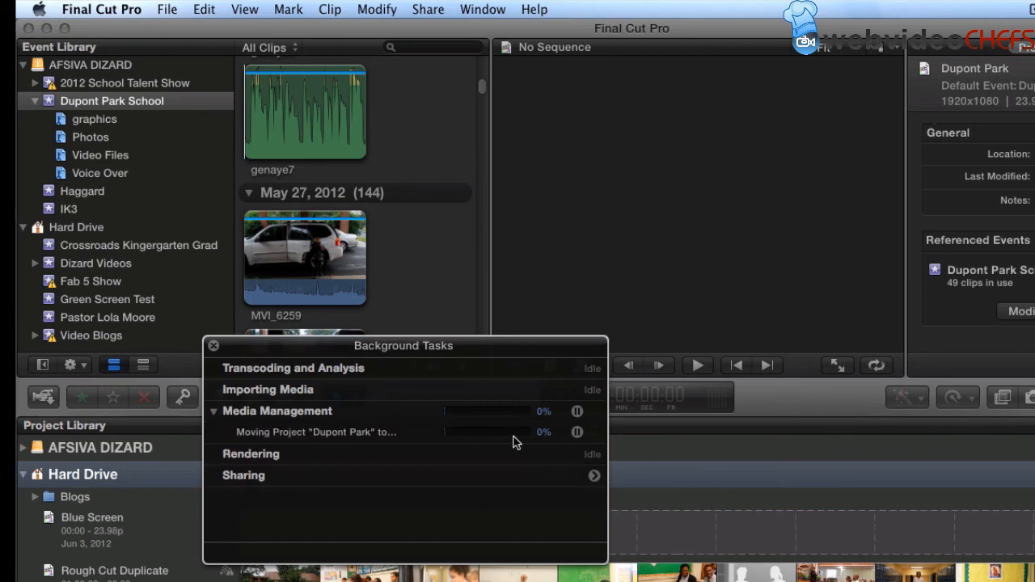